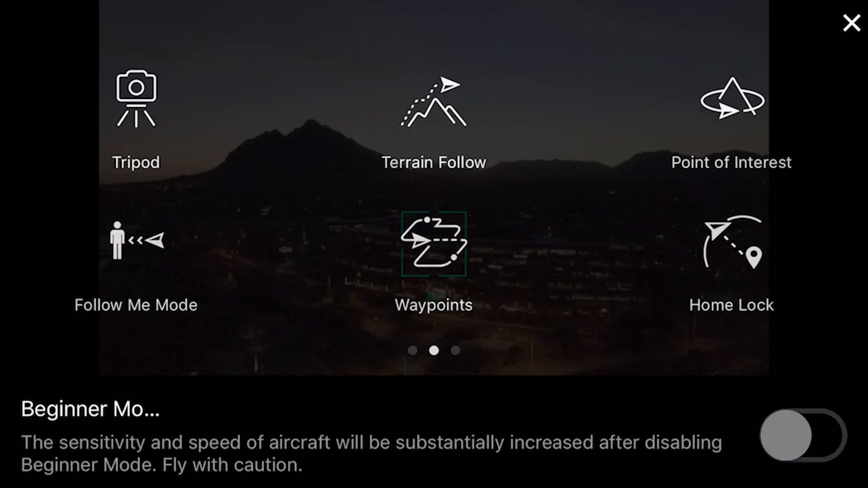
- Import all 161 DNG frames from Desktop > Mavic 1 hyperlapse > DNG into the catalog
{"action": "left_click", "coordinate": [731, 116]}
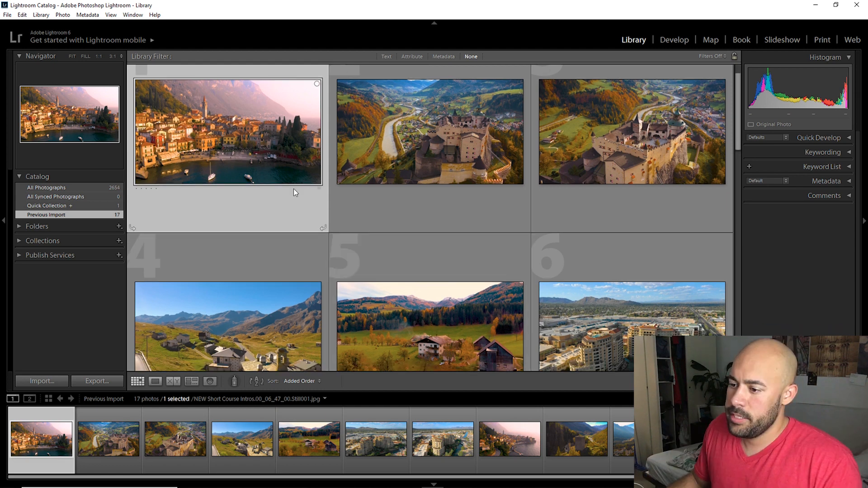
{"action": "left_click", "coordinate": [7, 15]}
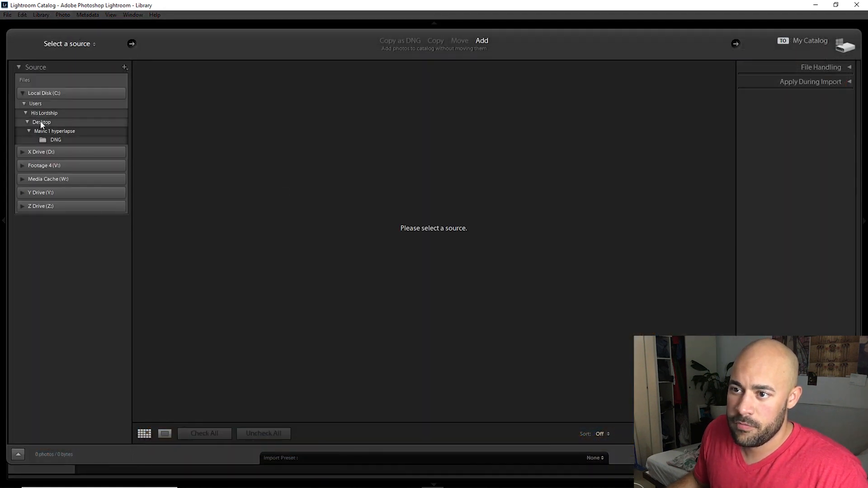
{"action": "left_click", "coordinate": [42, 122]}
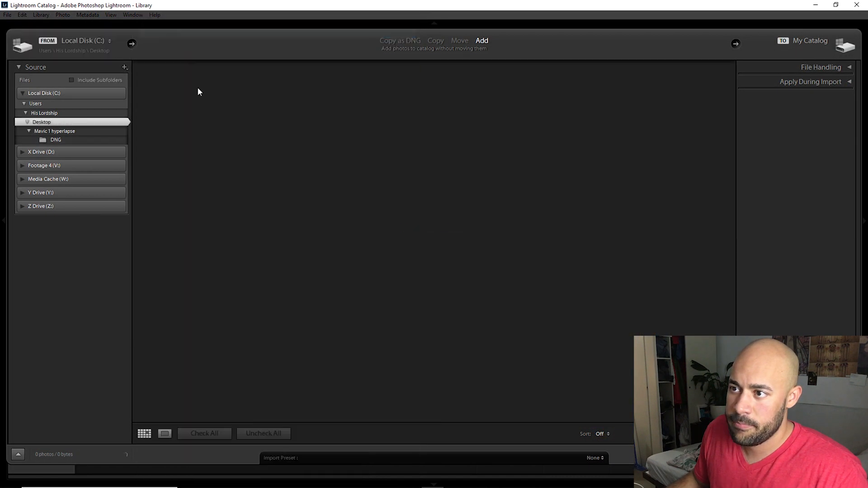
{"action": "left_click", "coordinate": [41, 121]}
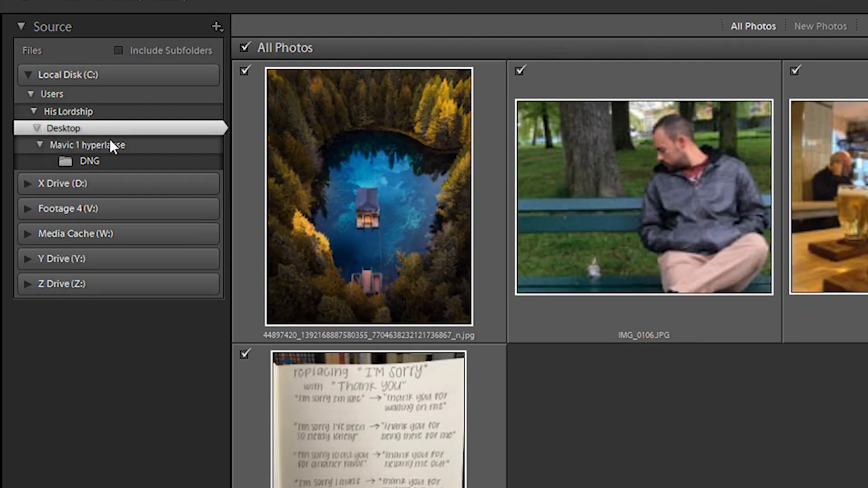
{"action": "left_click", "coordinate": [90, 161]}
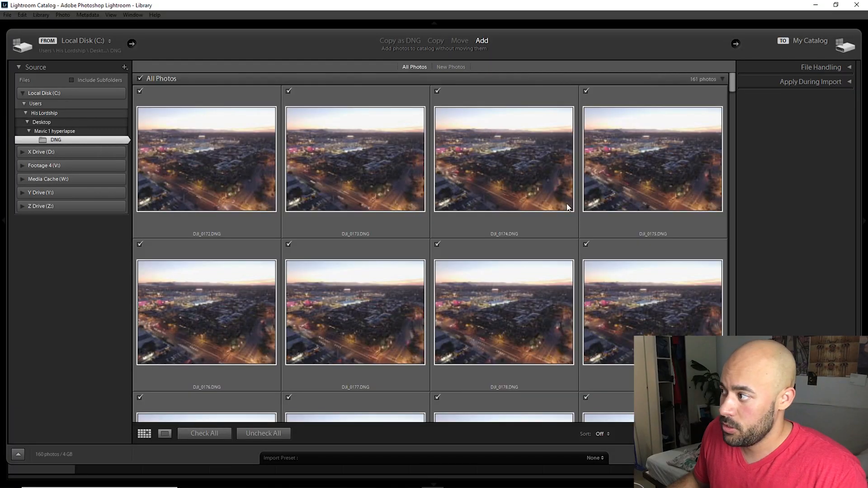
{"action": "scroll", "scroll_direction": "down", "scroll_amount": 3}
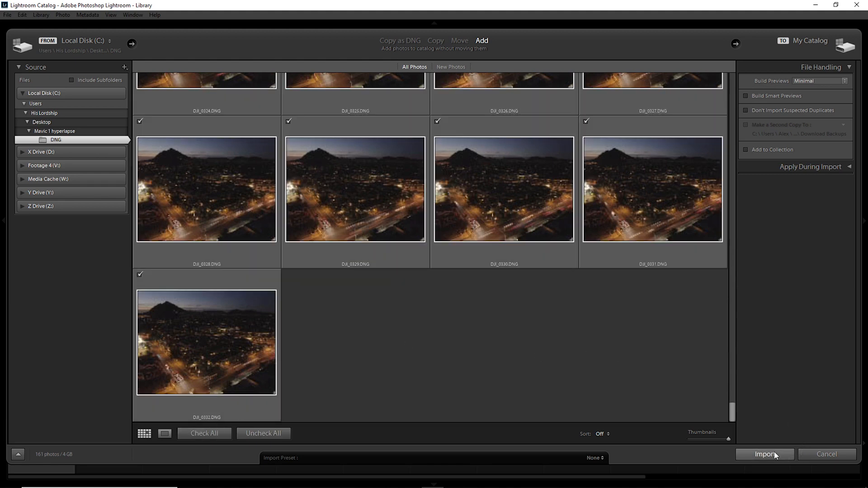
{"action": "left_click", "coordinate": [765, 455]}
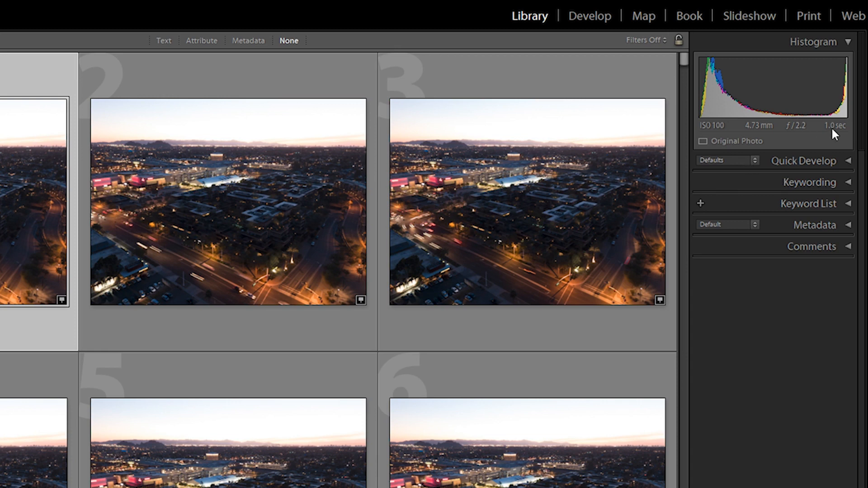
- Select the third imported frame to check its capture settings: ISO 100, f/2.2, one second
{"action": "left_click", "coordinate": [528, 200]}
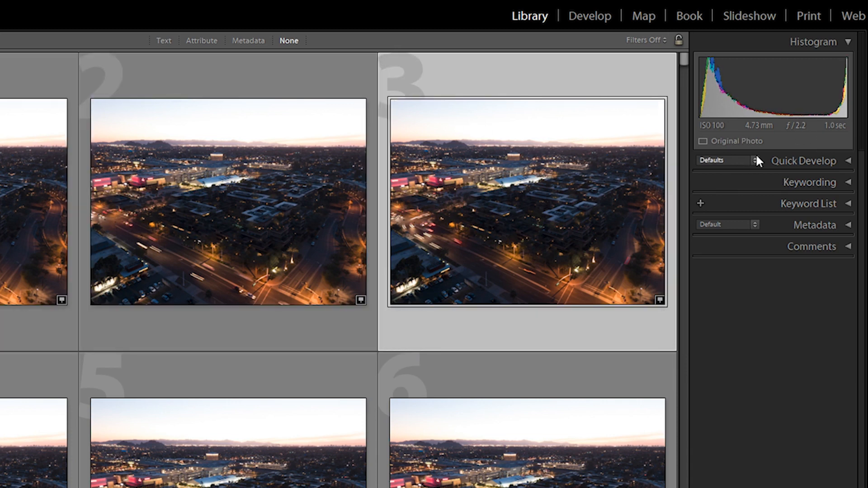
{"action": "mouse_move", "coordinate": [370, 146]}
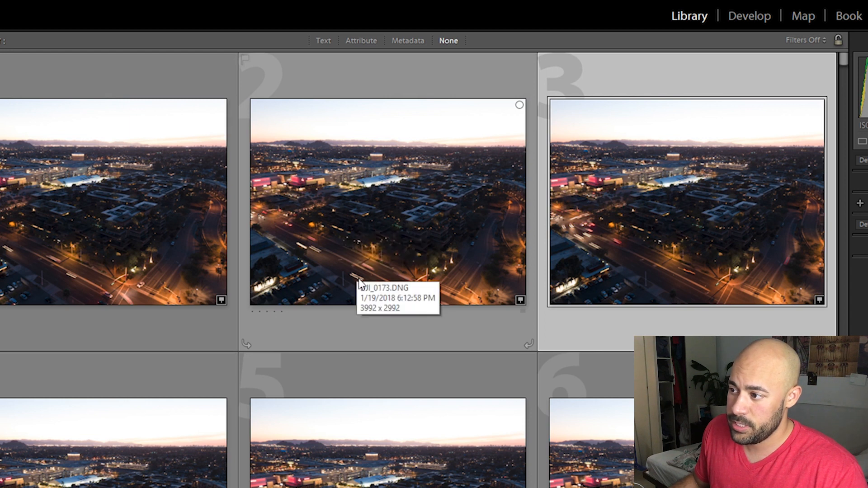
{"action": "mouse_move", "coordinate": [471, 155]}
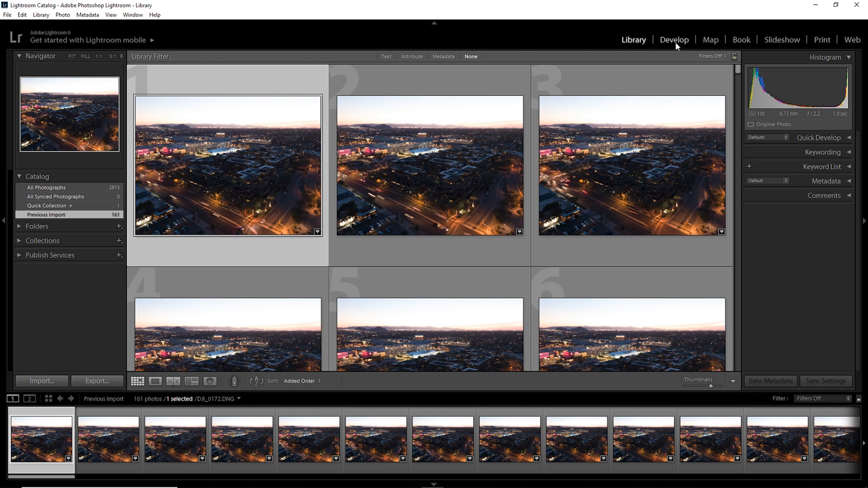
- Open the first frame in Develop, preview the darkest last frame, then return to the first
{"action": "left_click", "coordinate": [673, 40]}
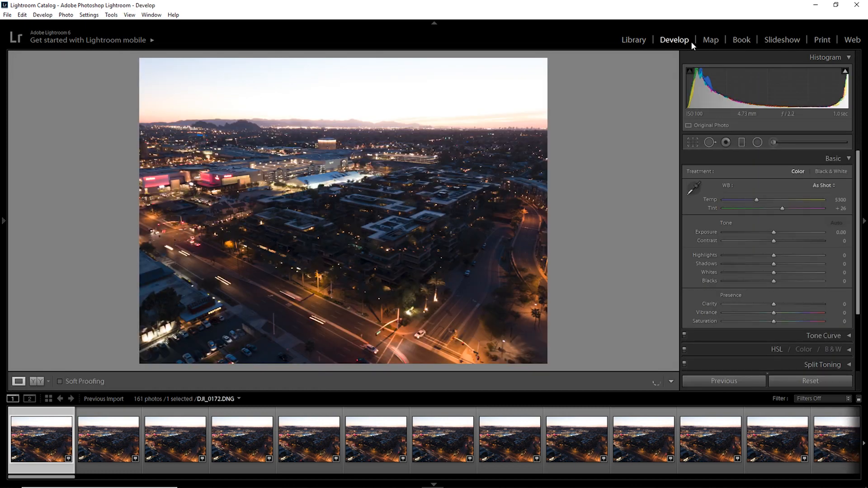
{"action": "mouse_move", "coordinate": [34, 449]}
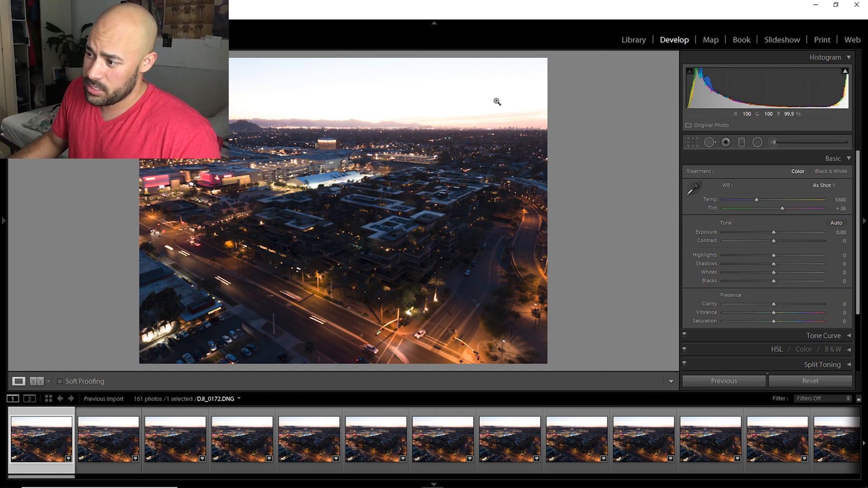
{"action": "mouse_move", "coordinate": [288, 313]}
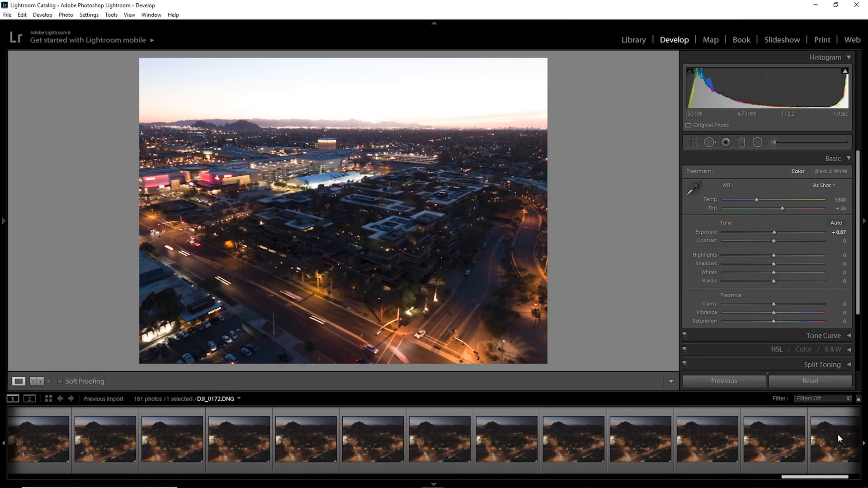
{"action": "left_click", "coordinate": [826, 440]}
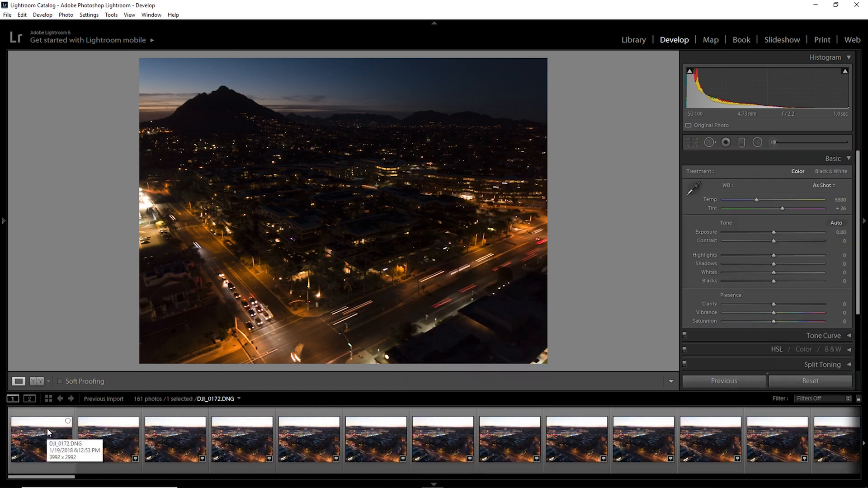
{"action": "left_click", "coordinate": [108, 439]}
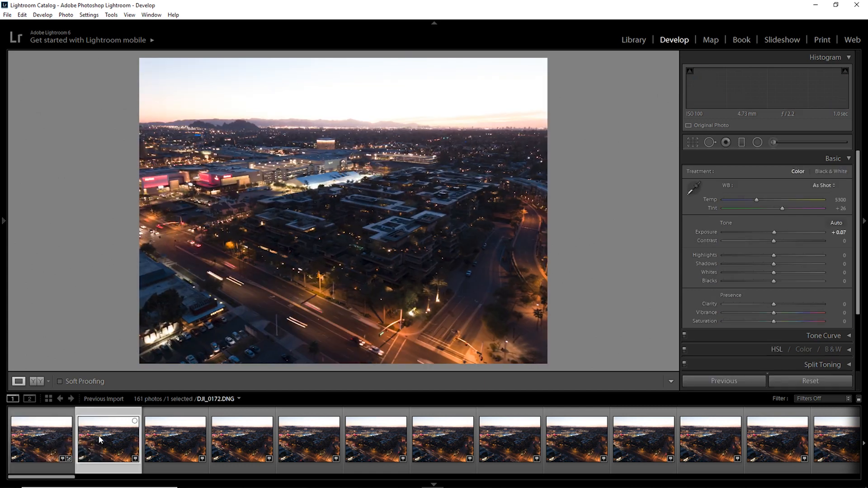
- Set Highlights -64, Shadows +57, Whites +52, Blacks -20, Clarity +3, Vibrance +54 on frame one
{"action": "left_click", "coordinate": [375, 440]}
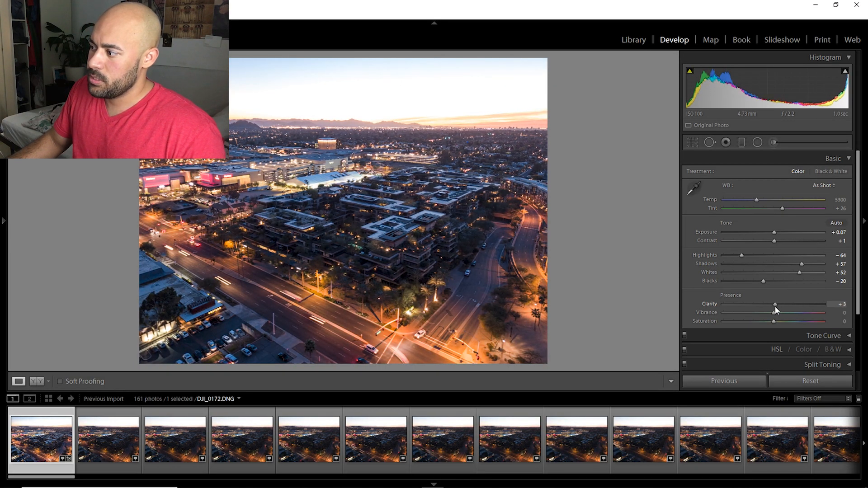
{"action": "mouse_move", "coordinate": [789, 319]}
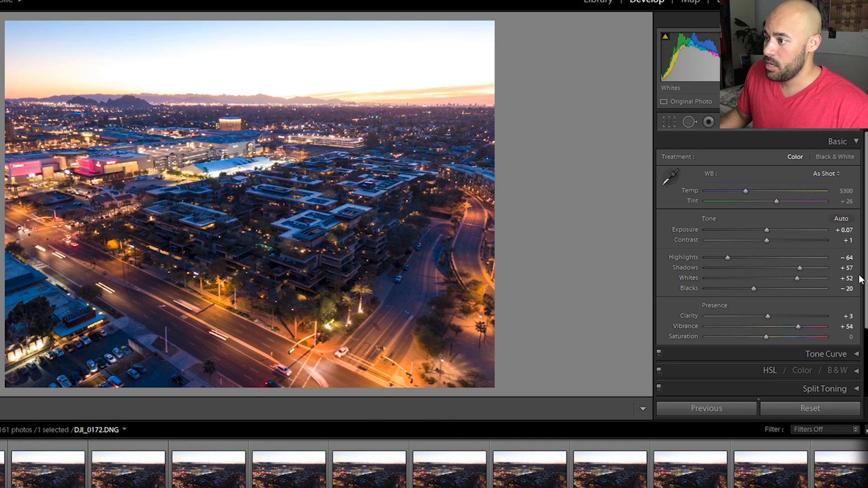
{"action": "mouse_move", "coordinate": [312, 229]}
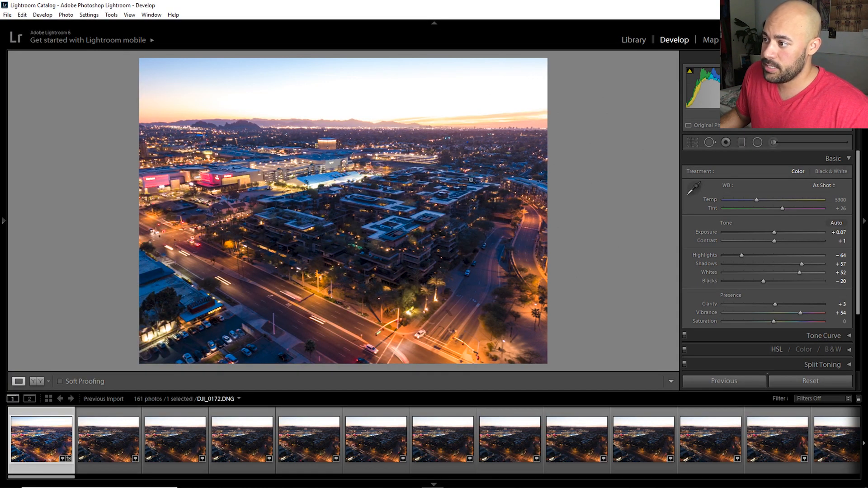
{"action": "mouse_move", "coordinate": [385, 224]}
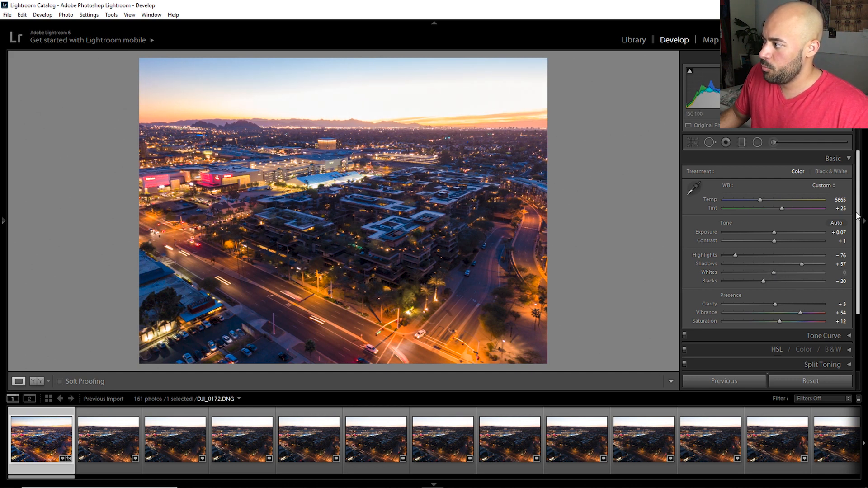
- Boost Orange (+91) and Yellow (+23) saturation on the sky, and tint split-toning highlights blue and shadows warm
{"action": "scroll", "scroll_direction": "down", "scroll_amount": 3}
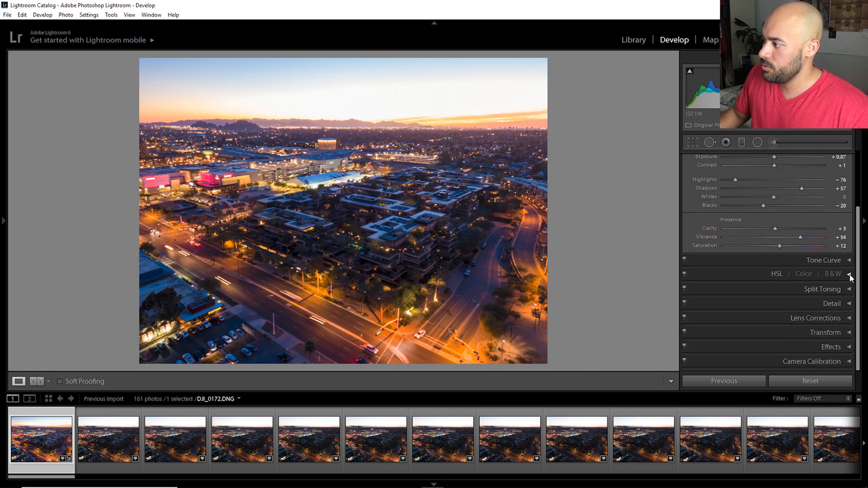
{"action": "left_click", "coordinate": [777, 273]}
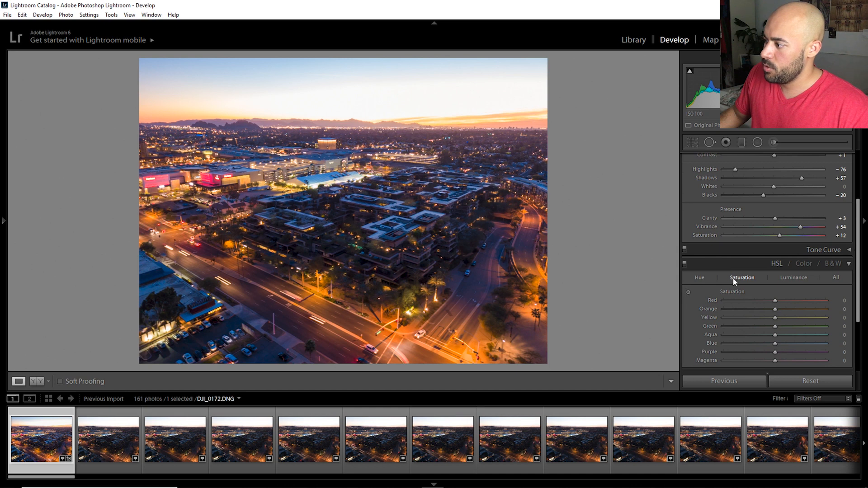
{"action": "left_click", "coordinate": [688, 292]}
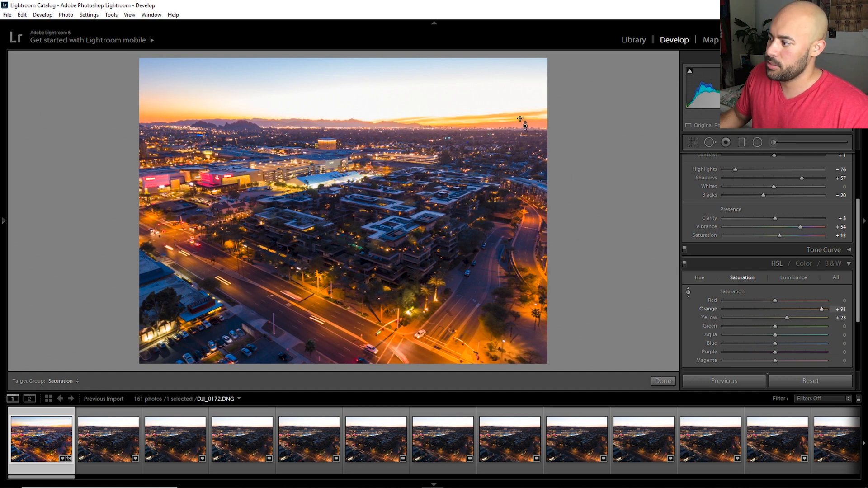
{"action": "left_click", "coordinate": [662, 381]}
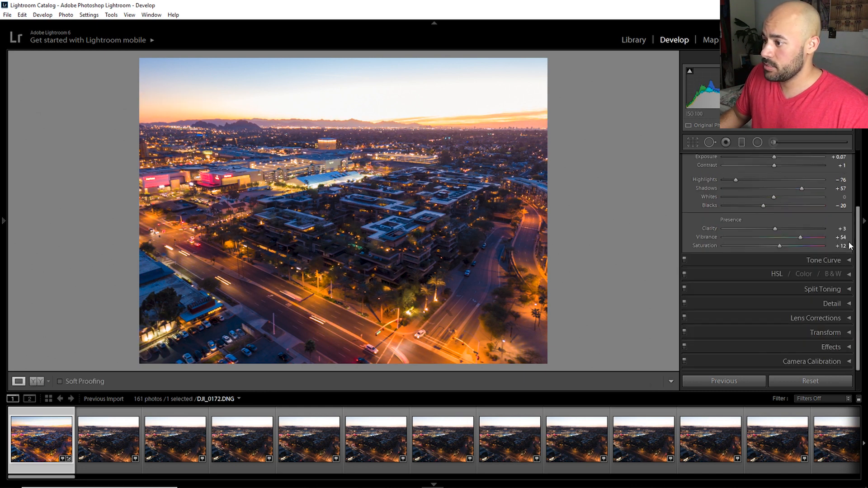
{"action": "left_click", "coordinate": [823, 289]}
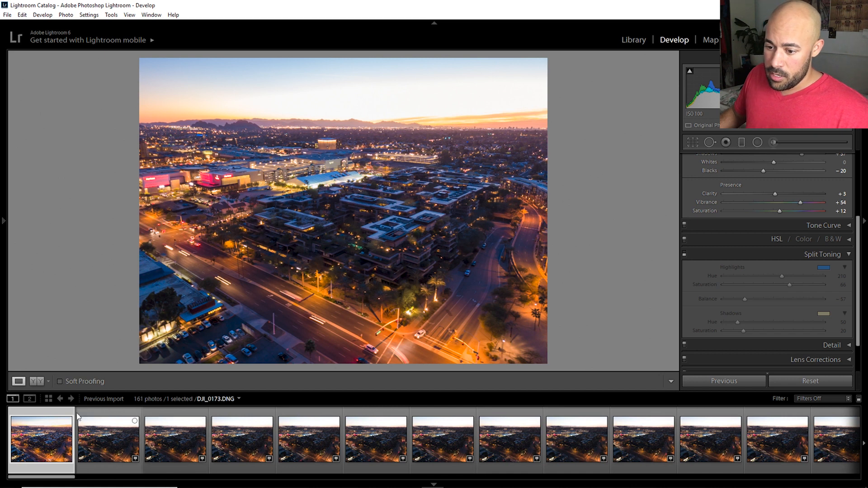
- Select all 161 frames and synchronize every first-frame develop setting to them
{"action": "left_click", "coordinate": [42, 441]}
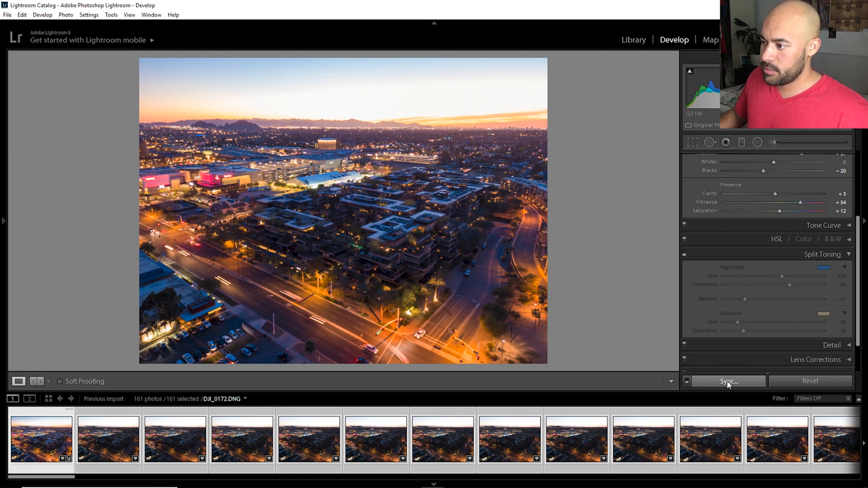
{"action": "left_click", "coordinate": [728, 380]}
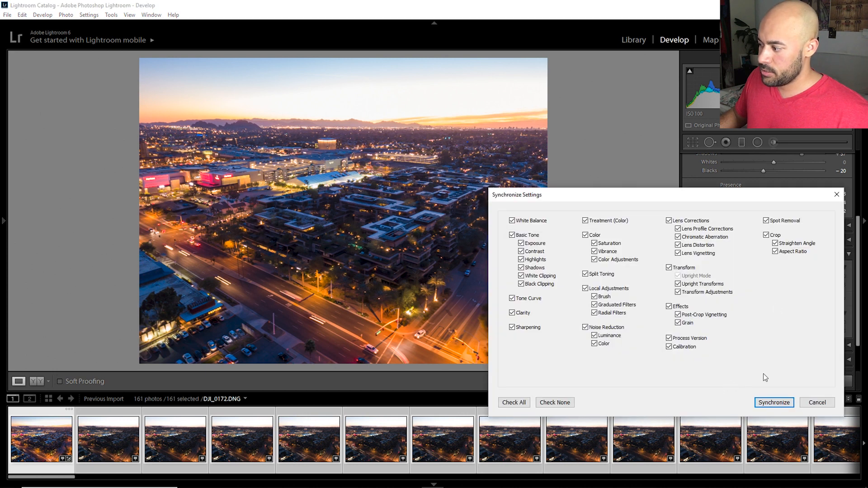
{"action": "left_click", "coordinate": [774, 403]}
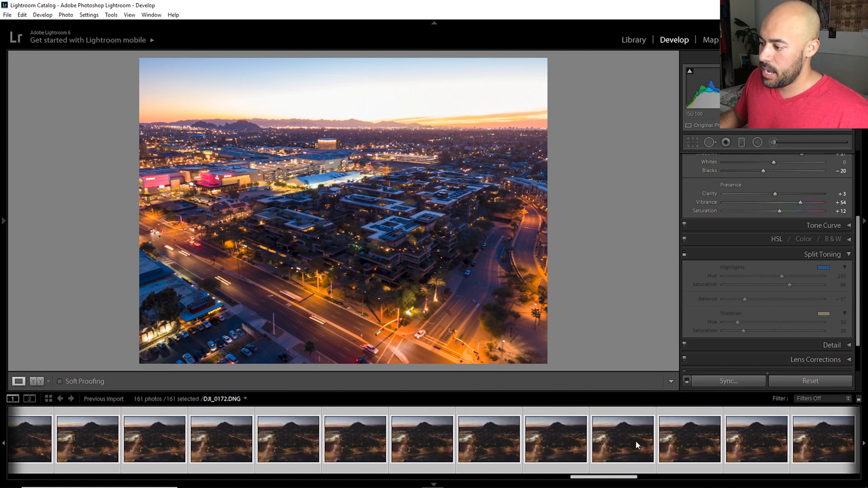
{"action": "scroll", "scroll_direction": "left", "scroll_amount": 3}
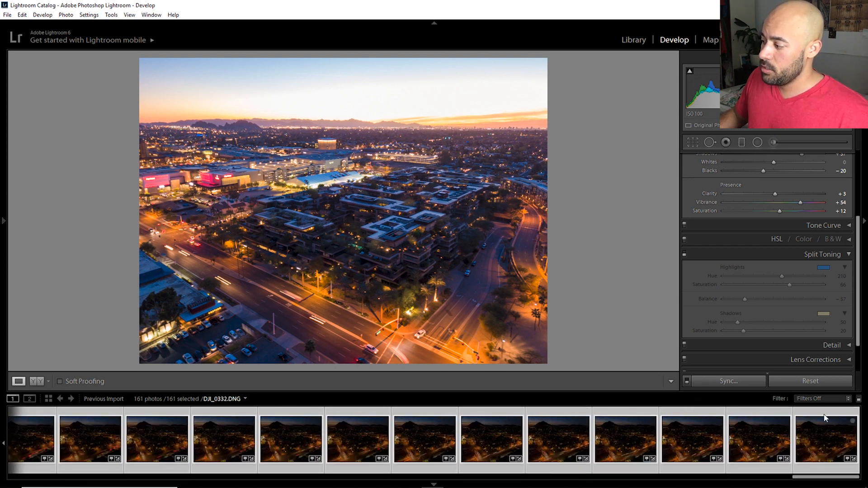
{"action": "left_click", "coordinate": [826, 439]}
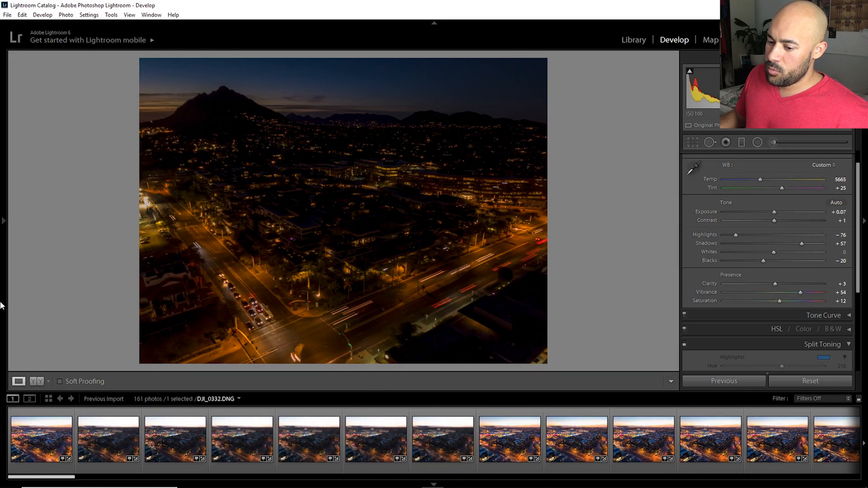
{"action": "left_click", "coordinate": [42, 439]}
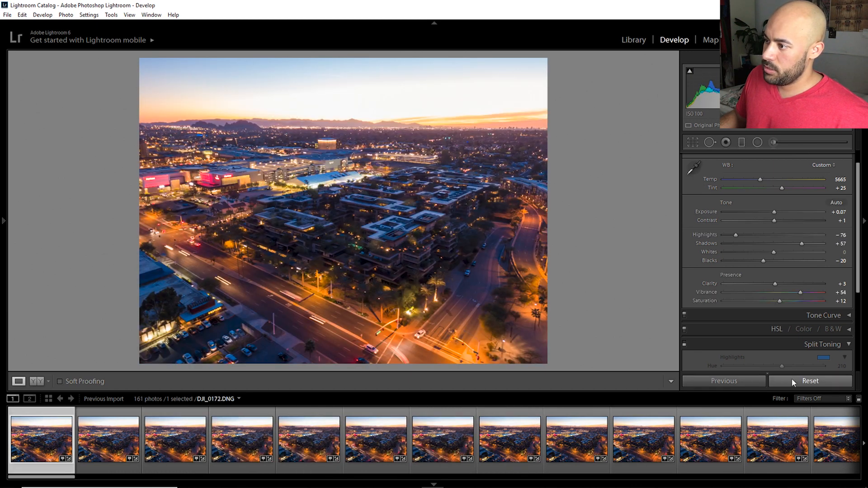
{"action": "left_click", "coordinate": [810, 381]}
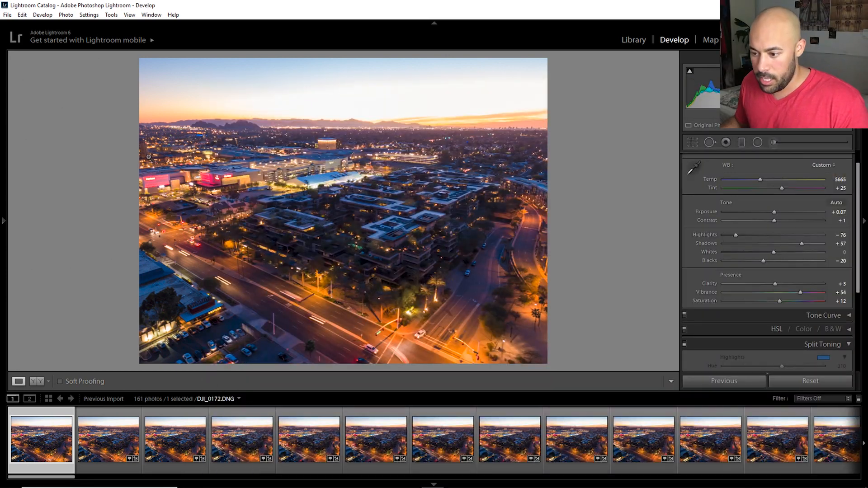
{"action": "key", "text": "ctrl+a"}
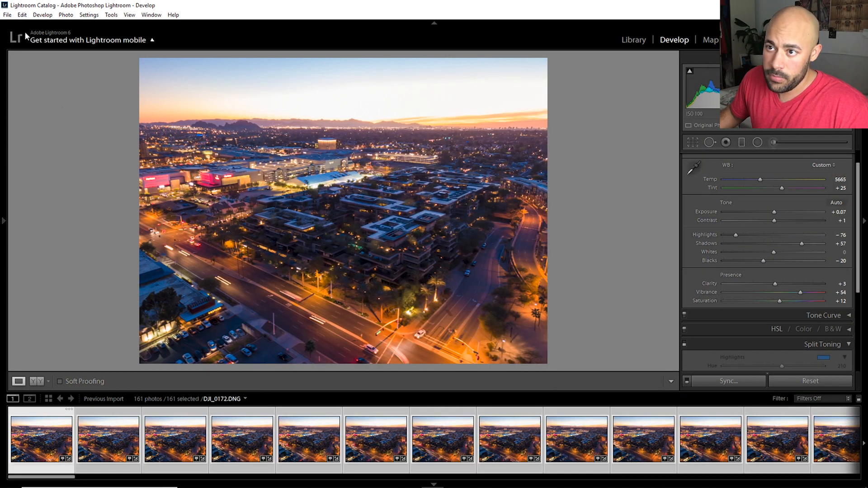
- Export all 161 photos as quality-100 JPEGs to the chosen folder with Resize to Fit off
{"action": "left_click", "coordinate": [7, 15]}
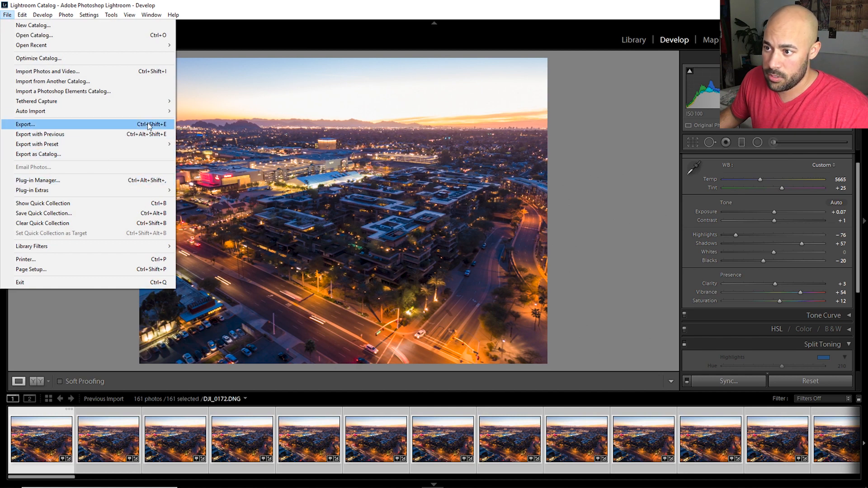
{"action": "left_click", "coordinate": [25, 124]}
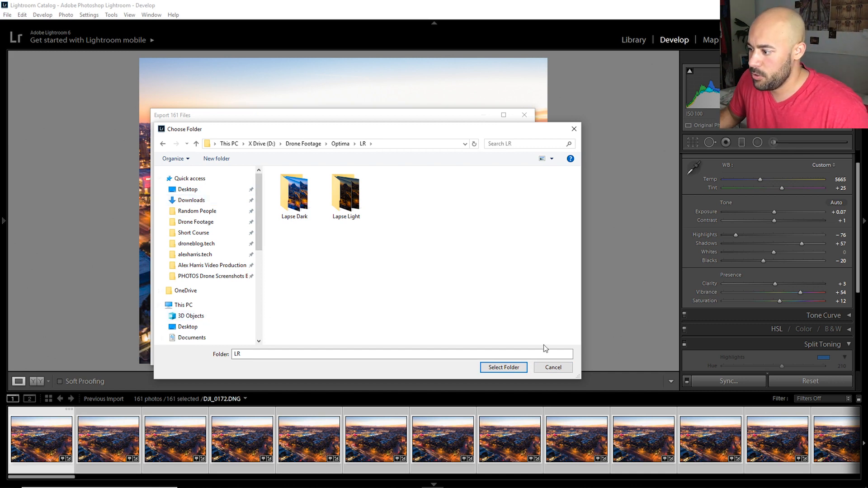
{"action": "left_click", "coordinate": [503, 367]}
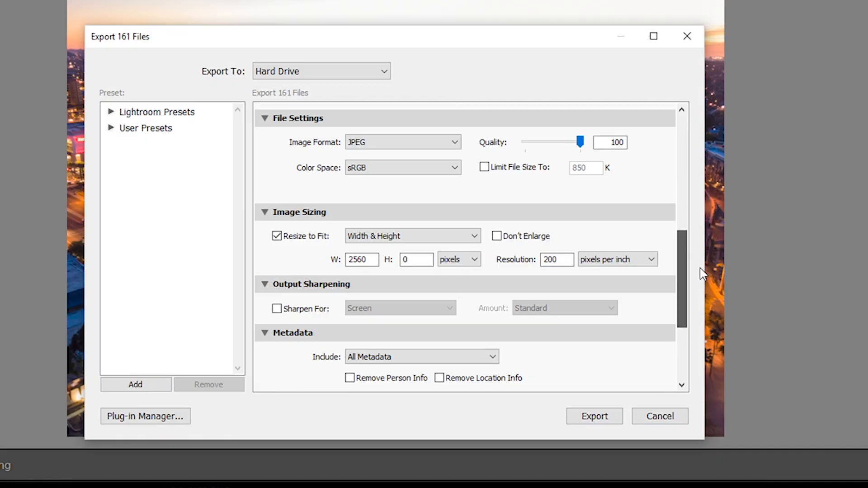
{"action": "scroll", "scroll_direction": "down", "scroll_amount": 3}
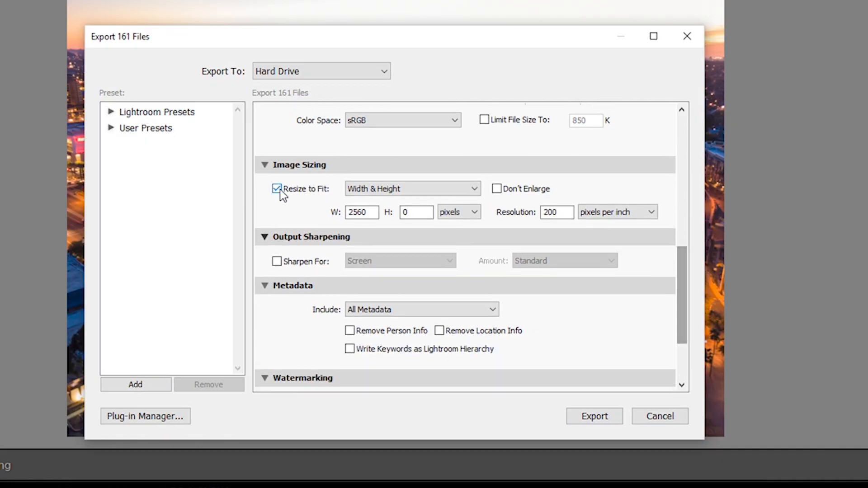
{"action": "left_click", "coordinate": [277, 189]}
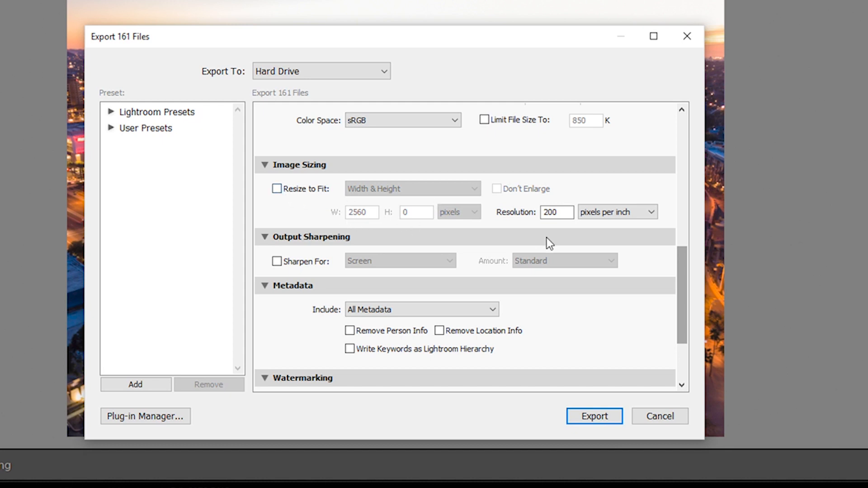
{"action": "scroll", "scroll_direction": "up", "scroll_amount": 3}
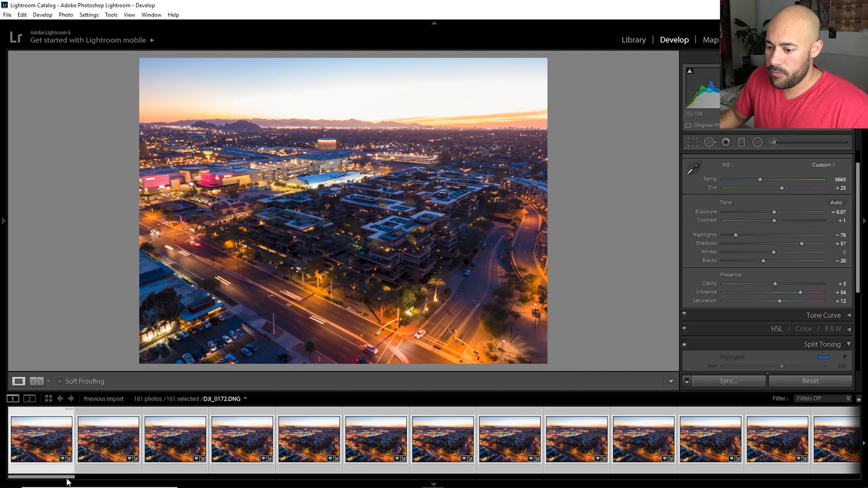
- Brighten dark frame DJI_0332: exposure +1.34, contrast +36, shadows +71, whites +45, clarity +43
{"action": "scroll", "scroll_direction": "right", "scroll_amount": 3}
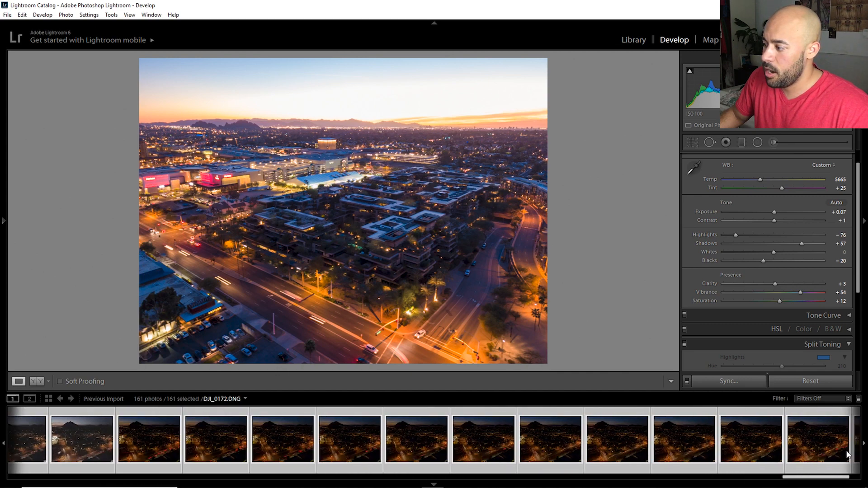
{"action": "left_click", "coordinate": [825, 439]}
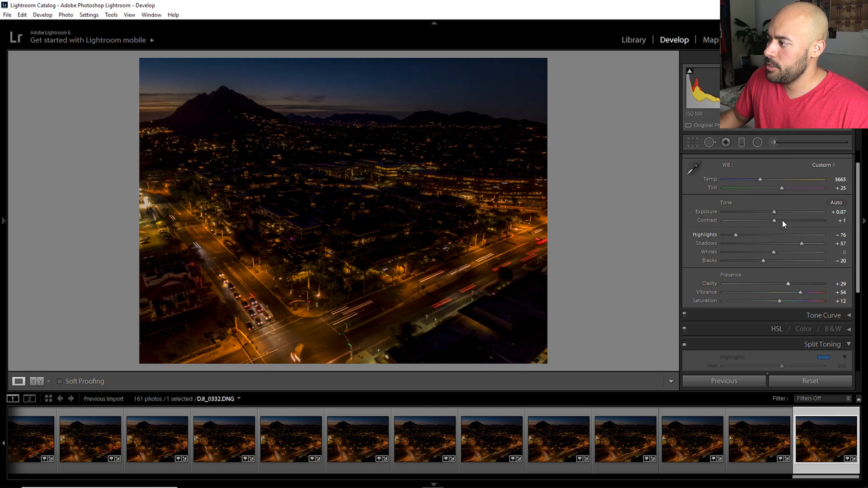
{"action": "mouse_move", "coordinate": [763, 182]}
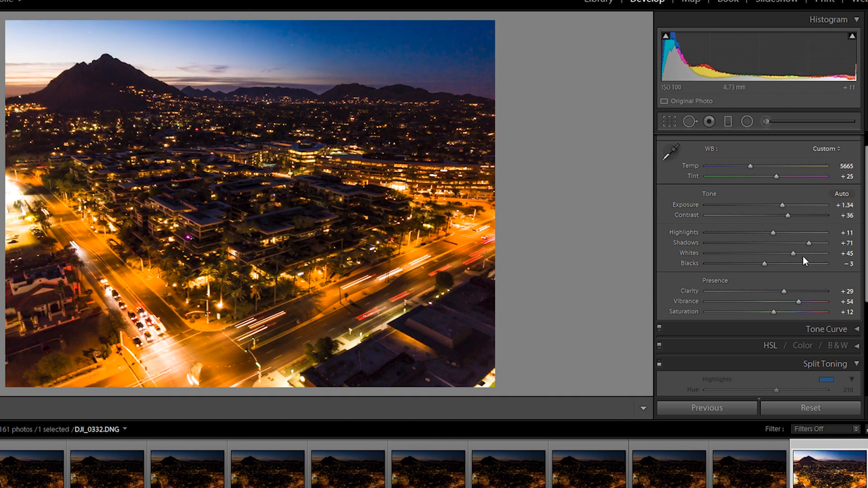
{"action": "mouse_move", "coordinate": [749, 174]}
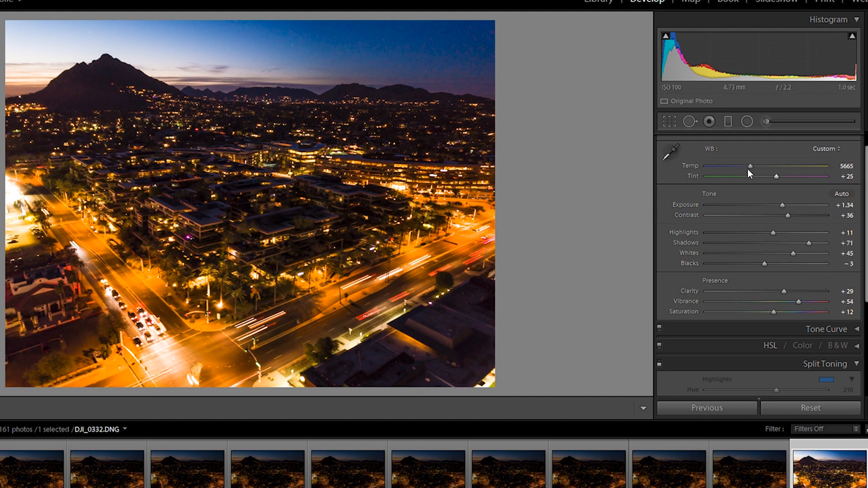
{"action": "mouse_move", "coordinate": [770, 173]}
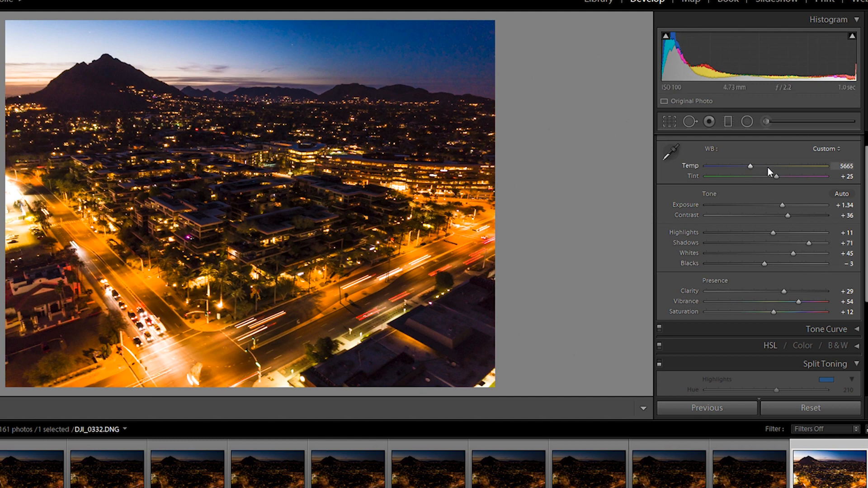
{"action": "mouse_move", "coordinate": [282, 52]}
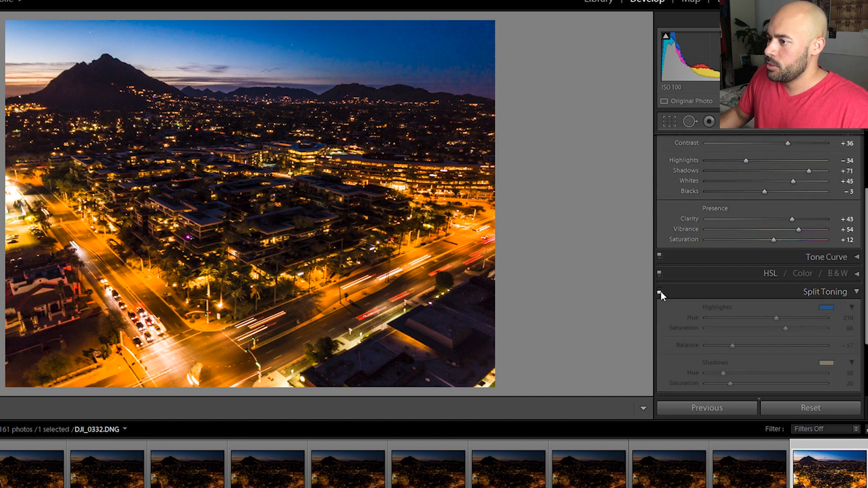
- Set the dark frame's Orange saturation to +14, keeping the other colours at 0
{"action": "left_click", "coordinate": [661, 291]}
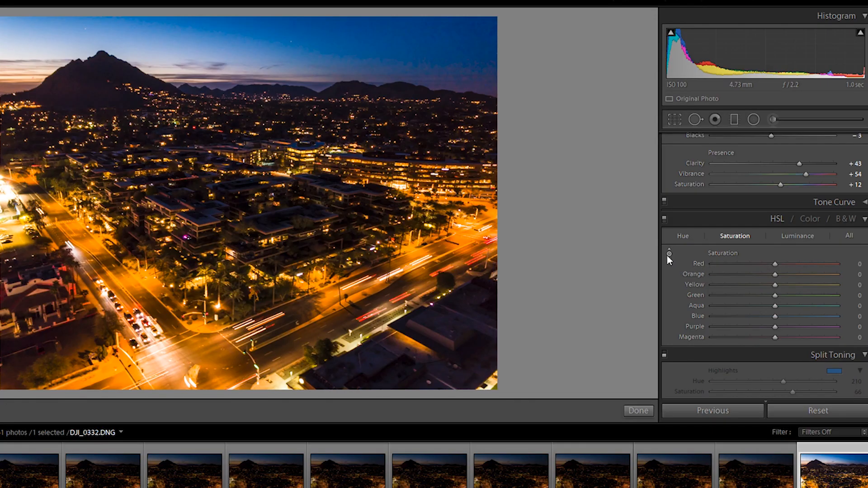
{"action": "mouse_move", "coordinate": [413, 318]}
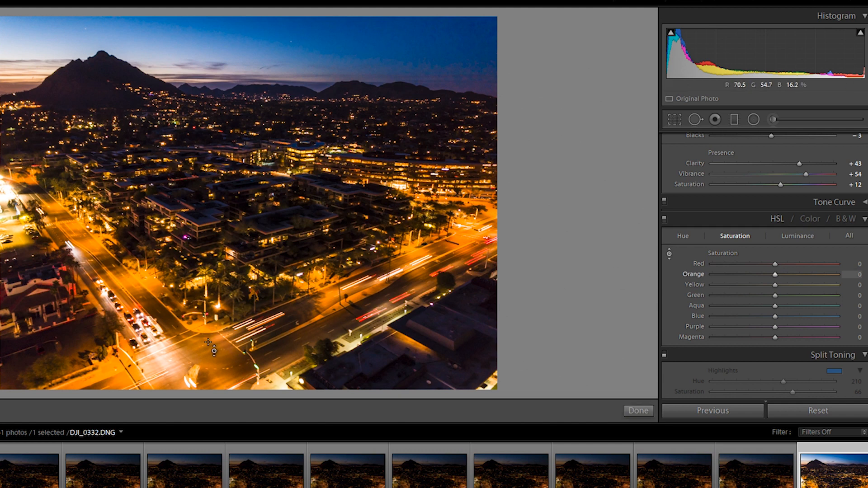
{"action": "mouse_move", "coordinate": [199, 354]}
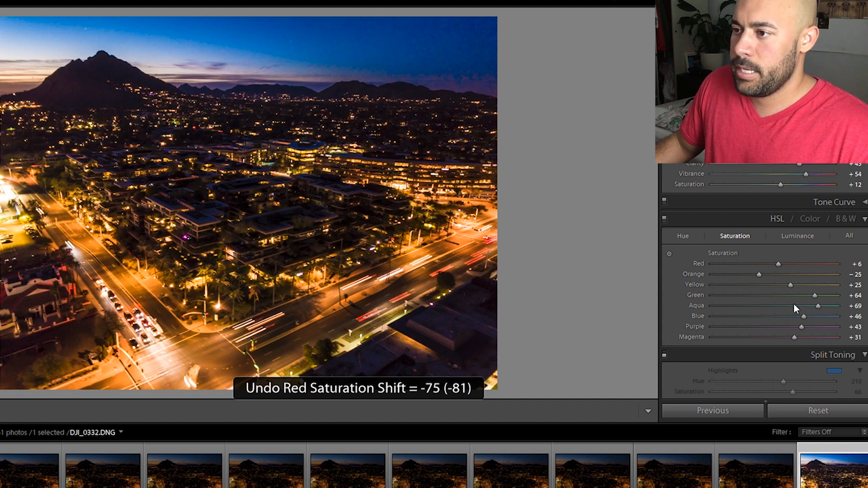
{"action": "scroll", "scroll_direction": "up", "scroll_amount": 3}
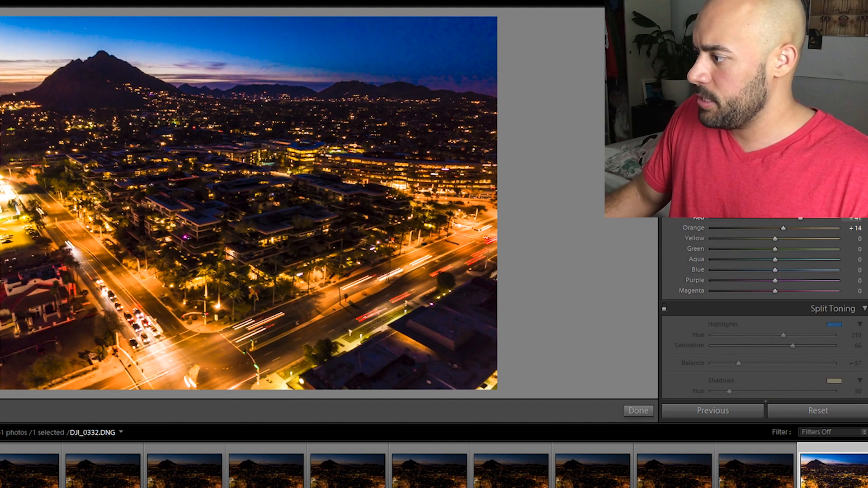
- Select all 161 photos and sync the dark final frame's settings across them
{"action": "left_click", "coordinate": [638, 411]}
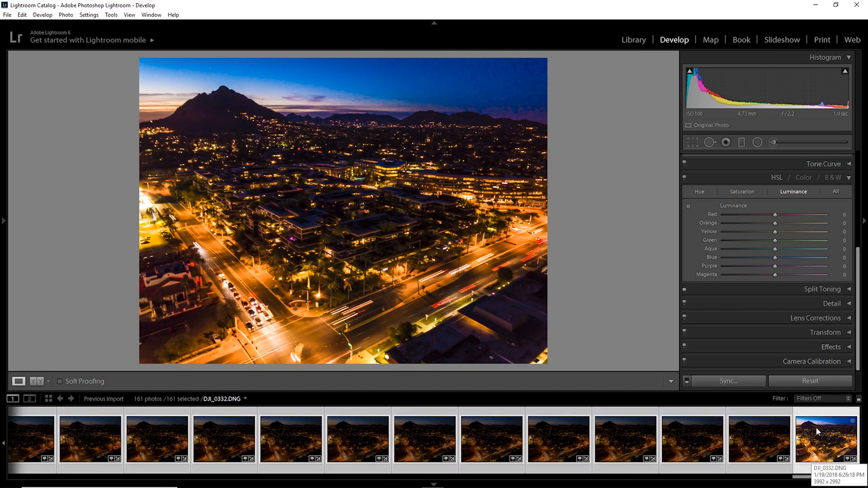
{"action": "mouse_move", "coordinate": [732, 397]}
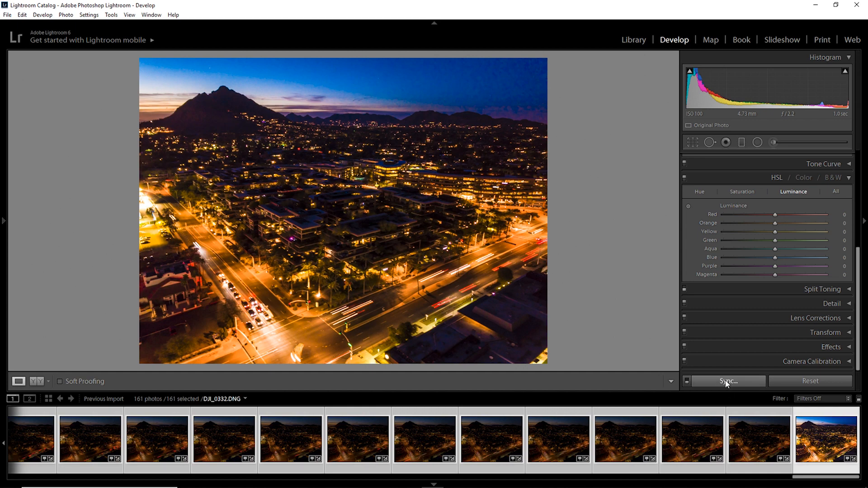
{"action": "left_click", "coordinate": [728, 381]}
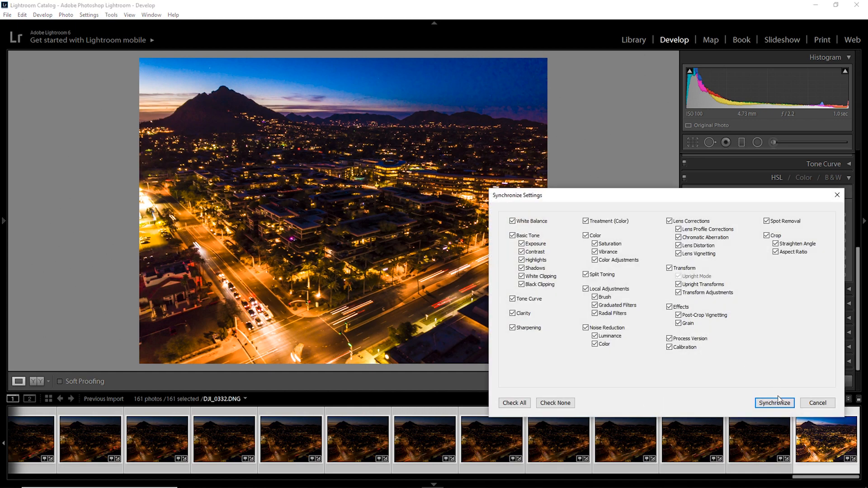
{"action": "left_click", "coordinate": [774, 403]}
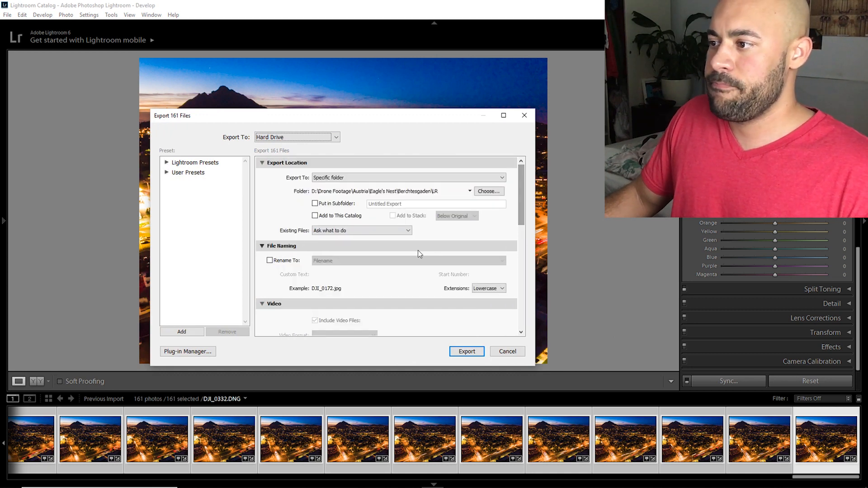
- Export the 161 photos to the Drone Footage > Optima > LR folder
{"action": "left_click", "coordinate": [489, 190]}
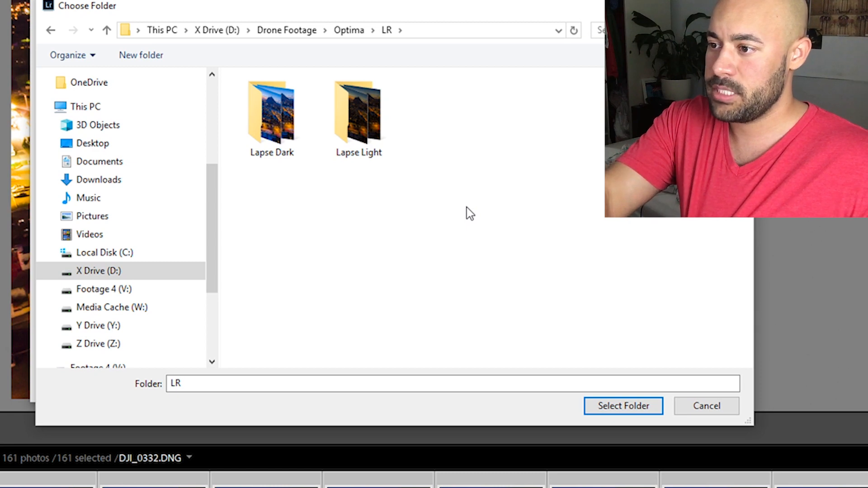
{"action": "mouse_move", "coordinate": [354, 277]}
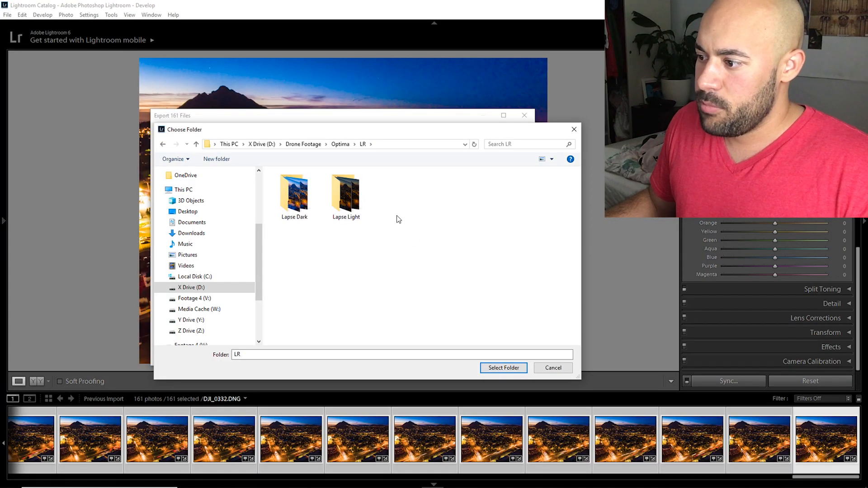
{"action": "left_click", "coordinate": [502, 368]}
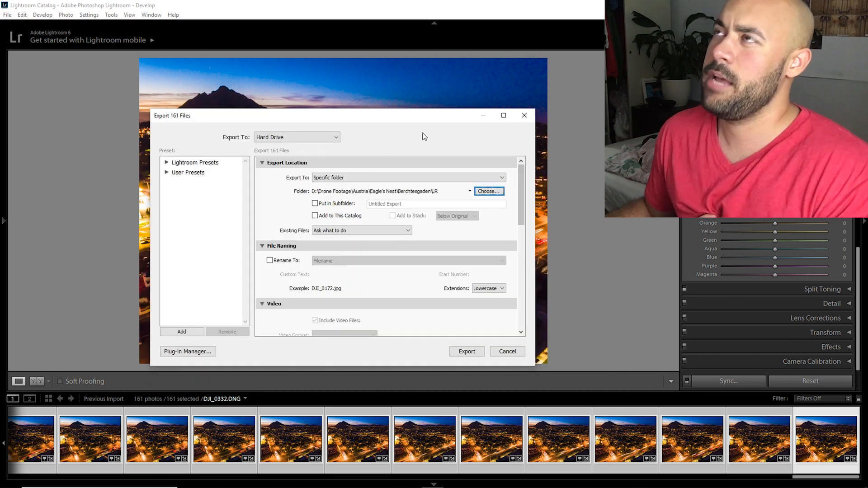
{"action": "mouse_move", "coordinate": [420, 136]}
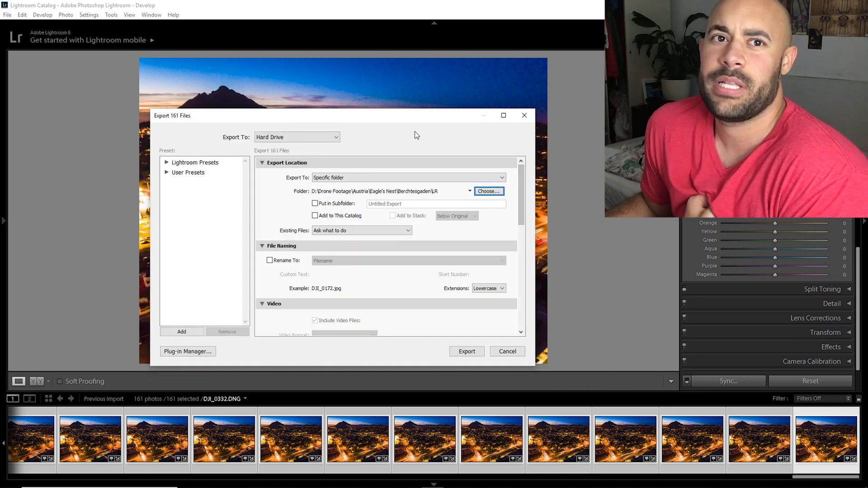
{"action": "mouse_move", "coordinate": [545, 182]}
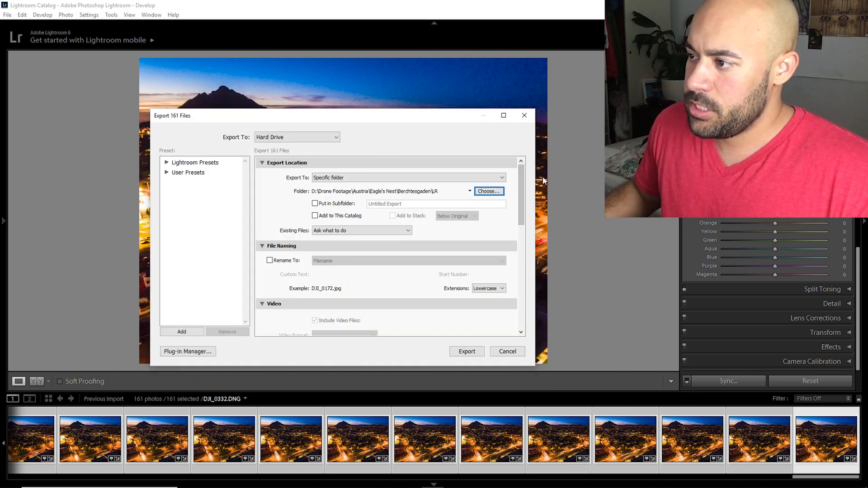
{"action": "left_click", "coordinate": [507, 352]}
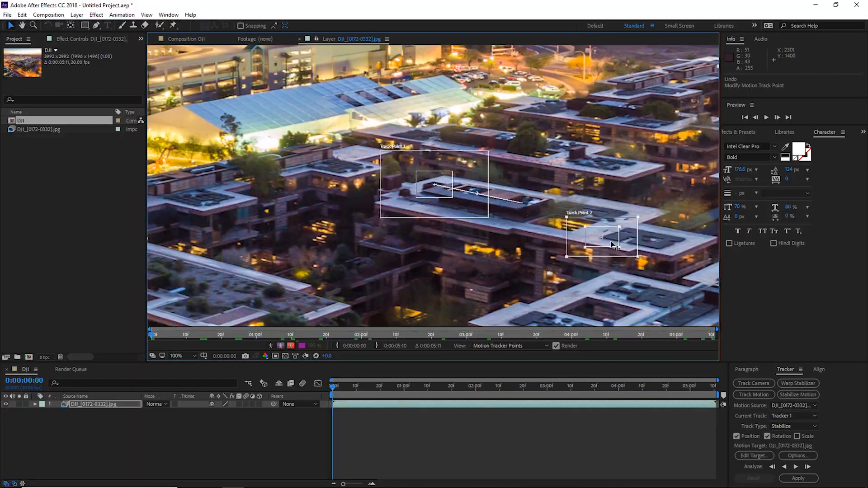
- Place the second track point on a rooftop for stabilization tracking
{"action": "left_click", "coordinate": [797, 467]}
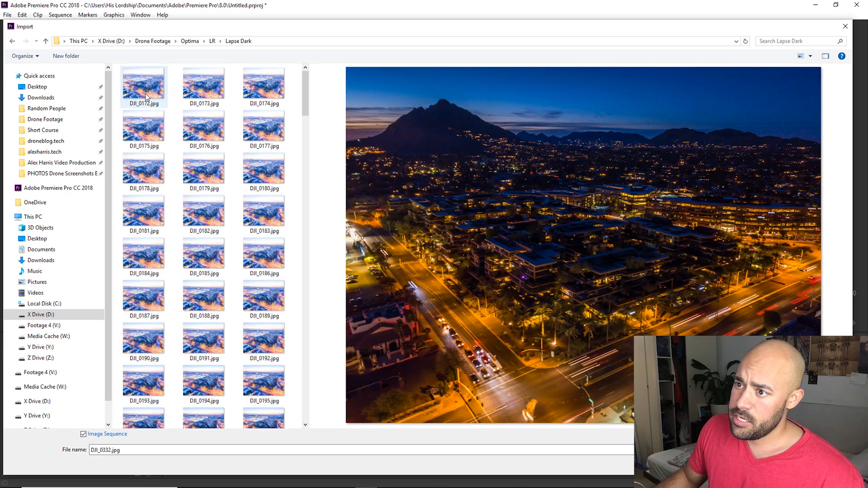
- Import Lapse Dark as an image sequence starting from DJI_0172.jpg
{"action": "left_click", "coordinate": [143, 83]}
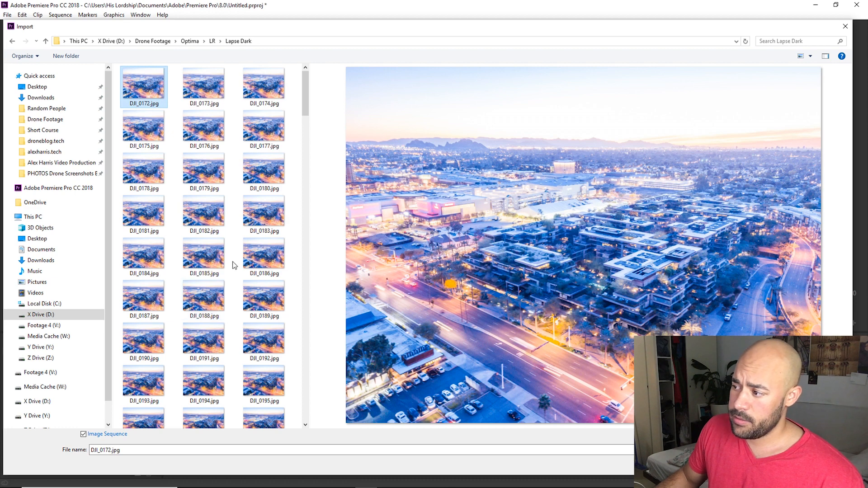
{"action": "mouse_move", "coordinate": [203, 205]}
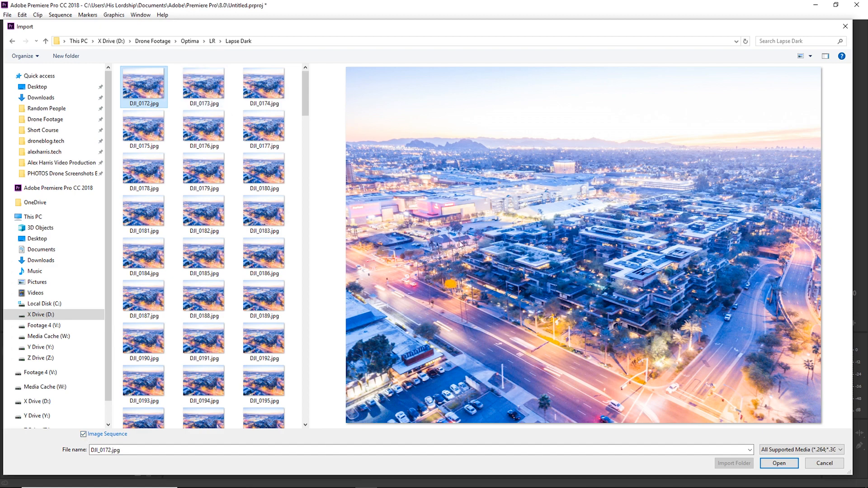
{"action": "left_click", "coordinate": [777, 464]}
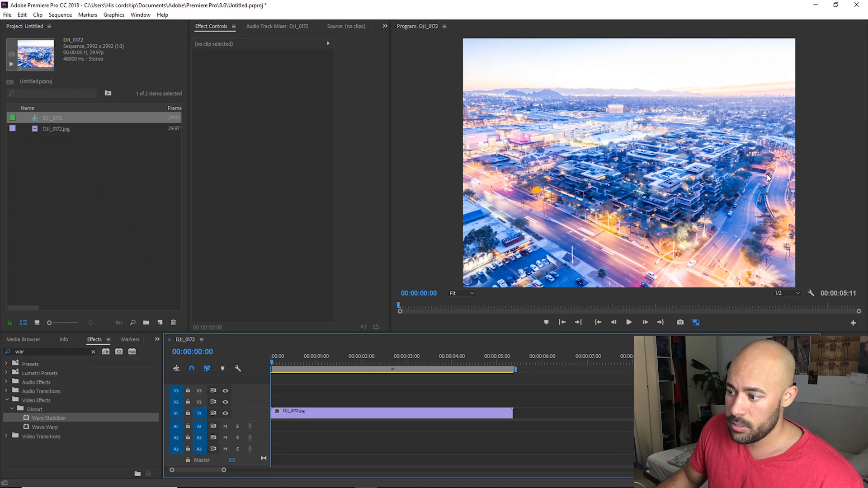
- Preview the imported time-lapse and select its clip on the V1 timeline track
{"action": "left_click", "coordinate": [629, 322]}
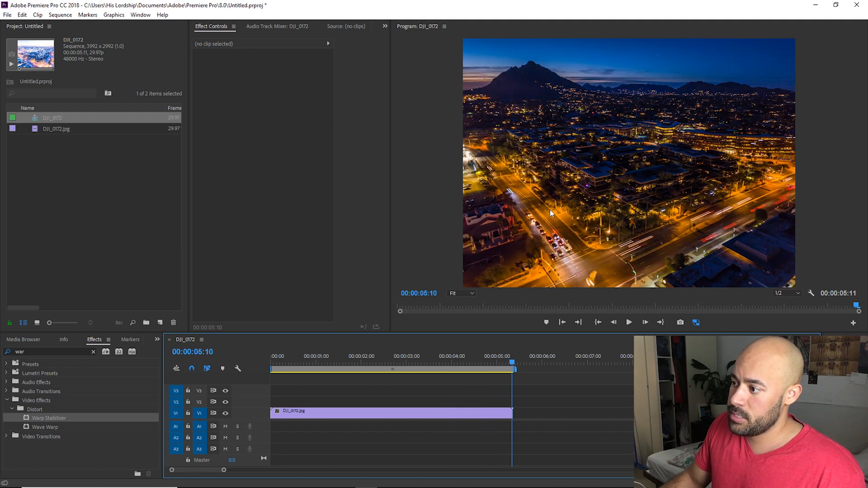
{"action": "mouse_move", "coordinate": [792, 168]}
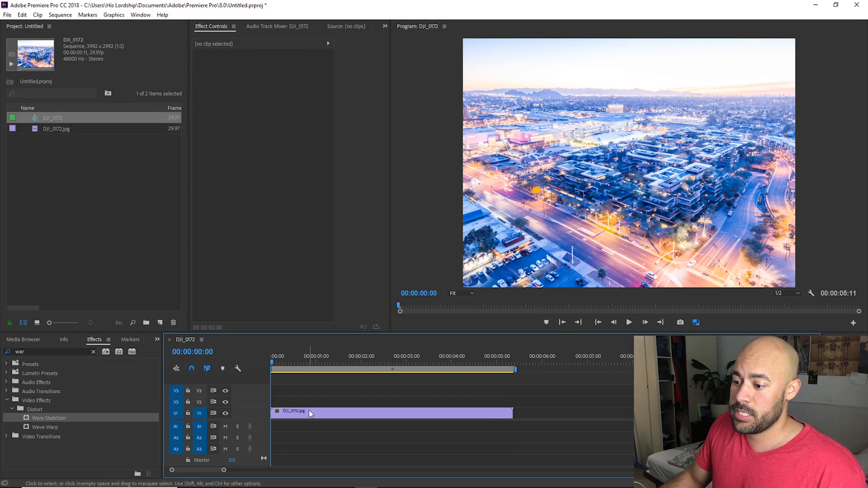
{"action": "left_click", "coordinate": [388, 412]}
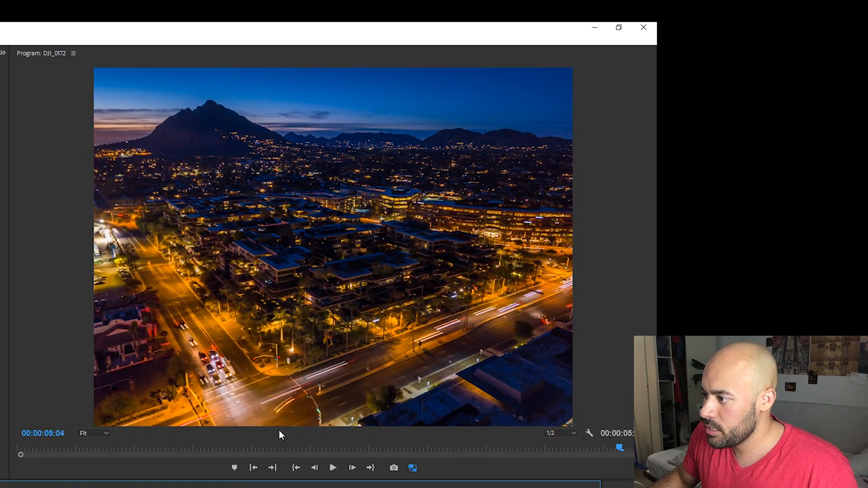
{"action": "left_click", "coordinate": [332, 468]}
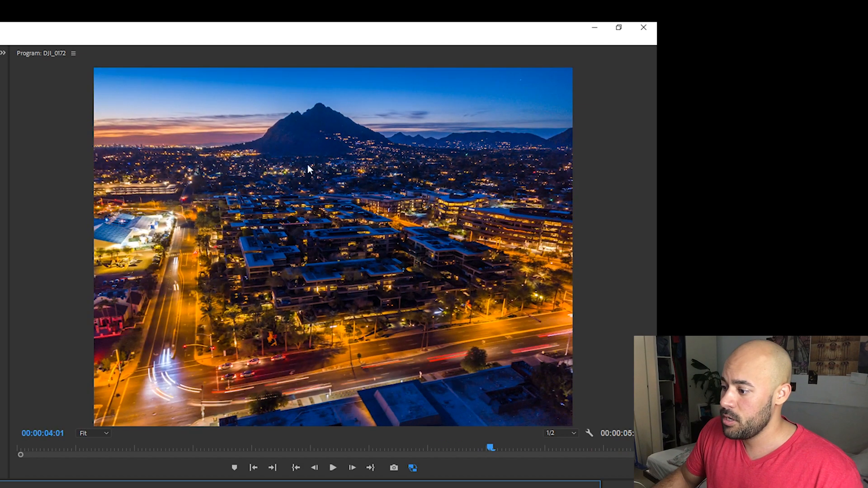
{"action": "left_click", "coordinate": [333, 468]}
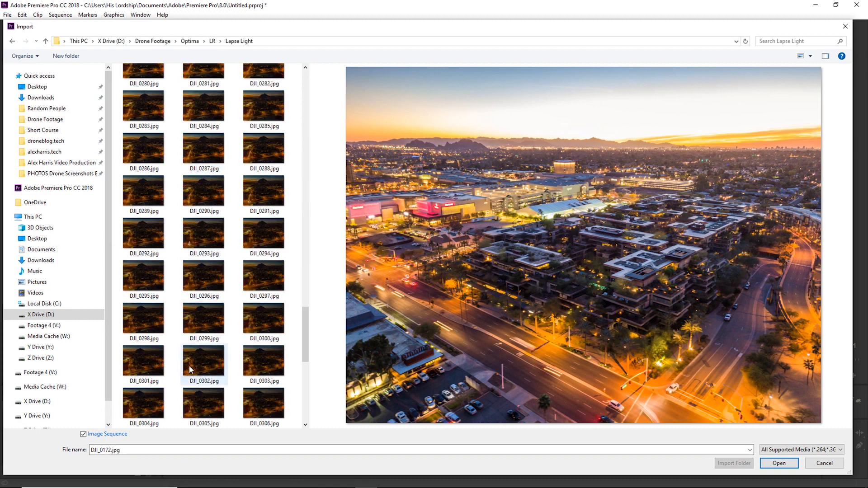
- Import the Lapse Light frames as an image sequence
{"action": "scroll", "scroll_direction": "down", "scroll_amount": 3}
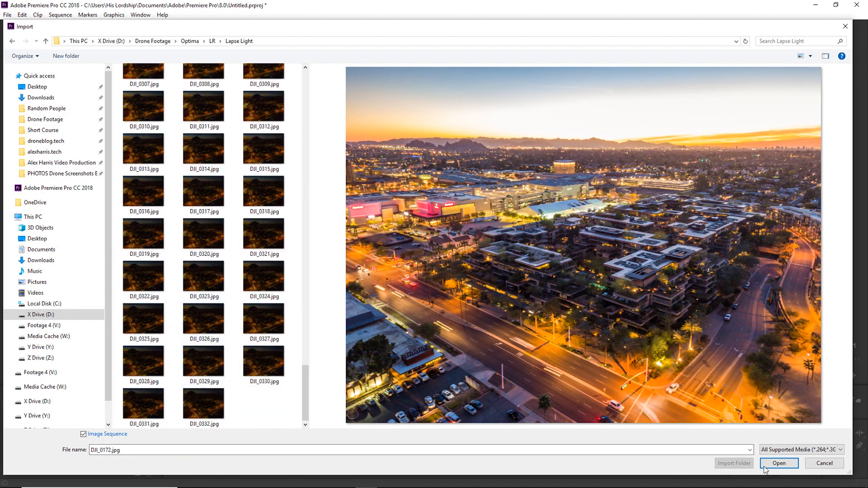
{"action": "left_click", "coordinate": [779, 464]}
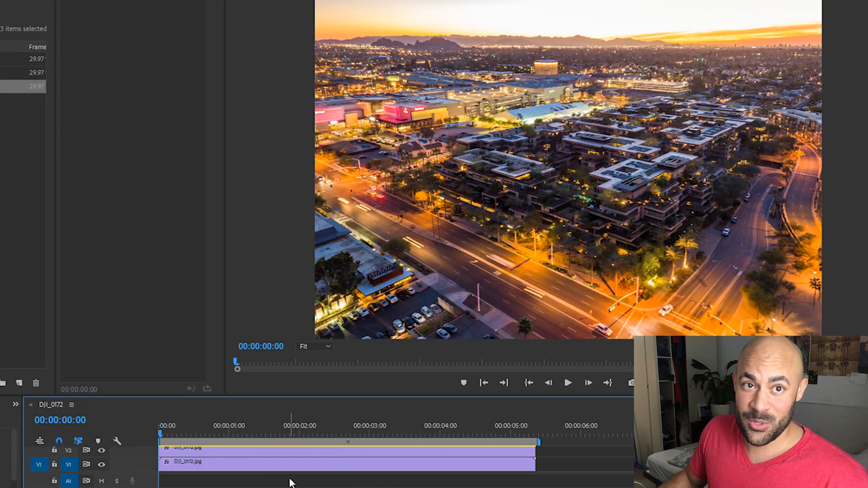
{"action": "mouse_move", "coordinate": [299, 458]}
{"action": "type", "text": "war"}
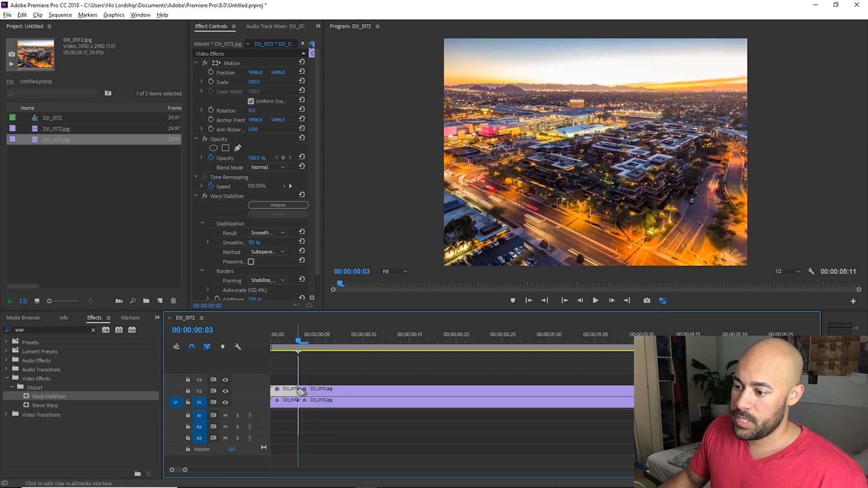
- Select the Lapse Light clip on V2 to review its Warp Stabilizer settings
{"action": "left_click", "coordinate": [334, 380]}
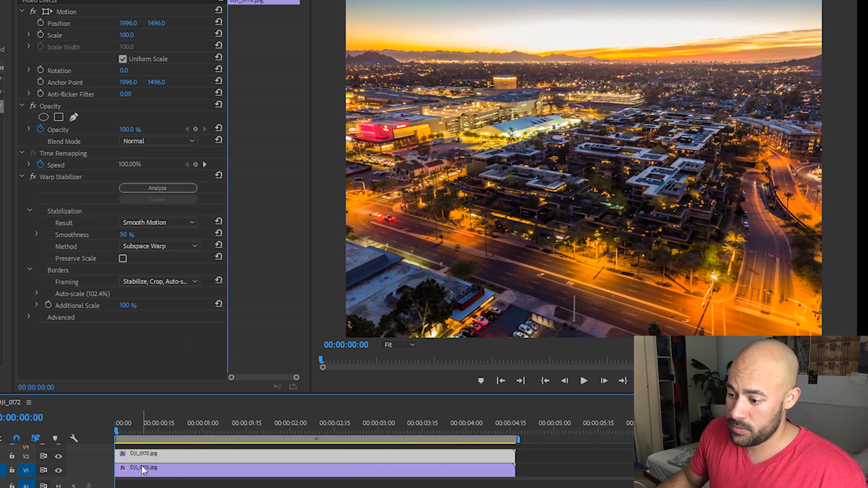
{"action": "mouse_move", "coordinate": [62, 242]}
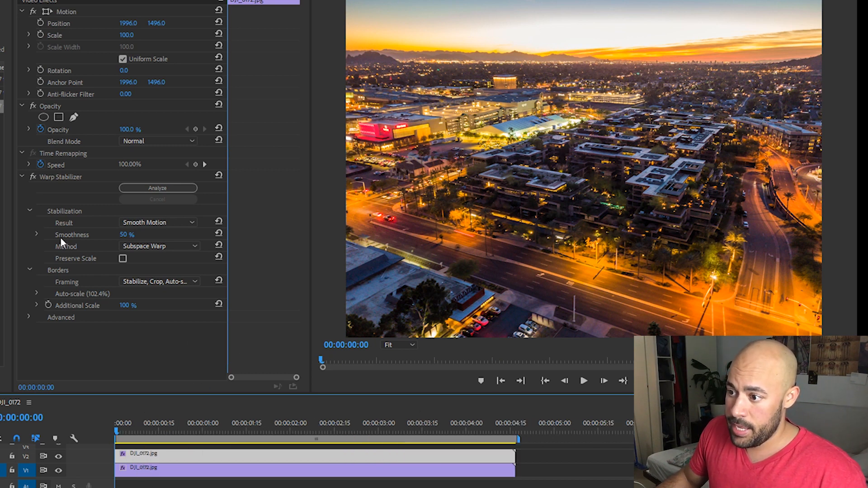
{"action": "mouse_move", "coordinate": [33, 107]}
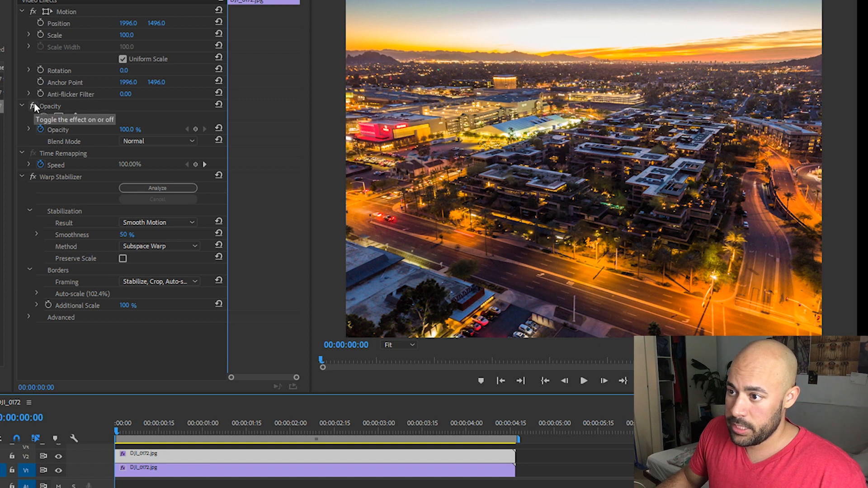
{"action": "mouse_move", "coordinate": [190, 138]}
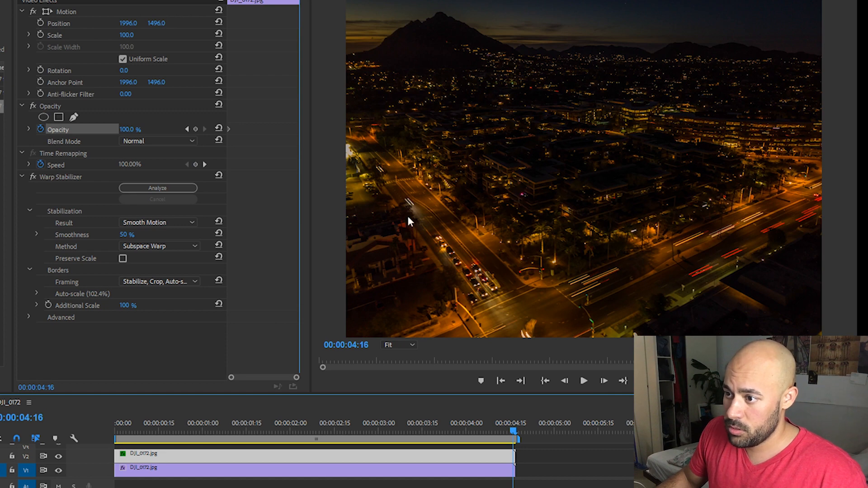
- Edit the light clip's Opacity keyframe value and move the playhead near the end
{"action": "triple_click", "coordinate": [130, 129]}
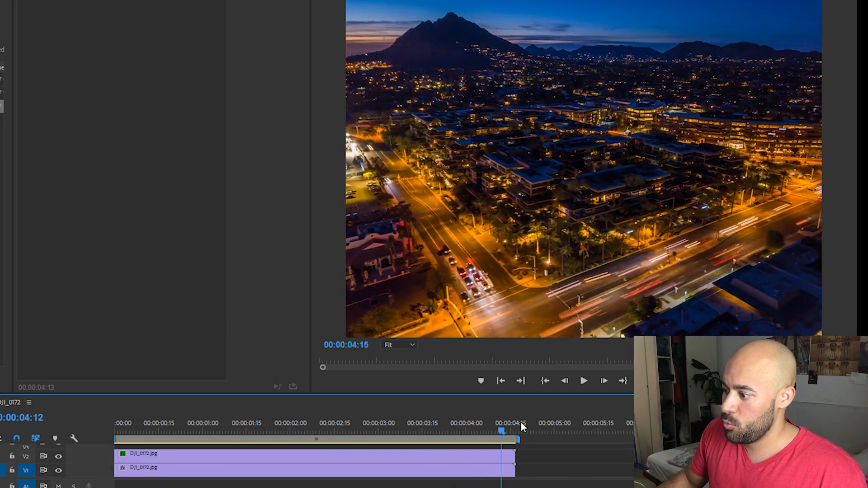
{"action": "left_click", "coordinate": [169, 431]}
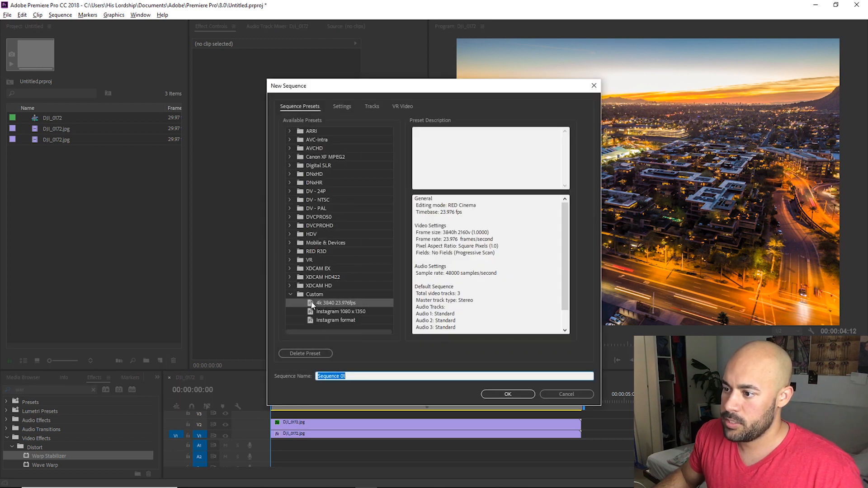
- Review the 3840×2160 frame size and timebase, then confirm Sequence 01
{"action": "left_click", "coordinate": [342, 106]}
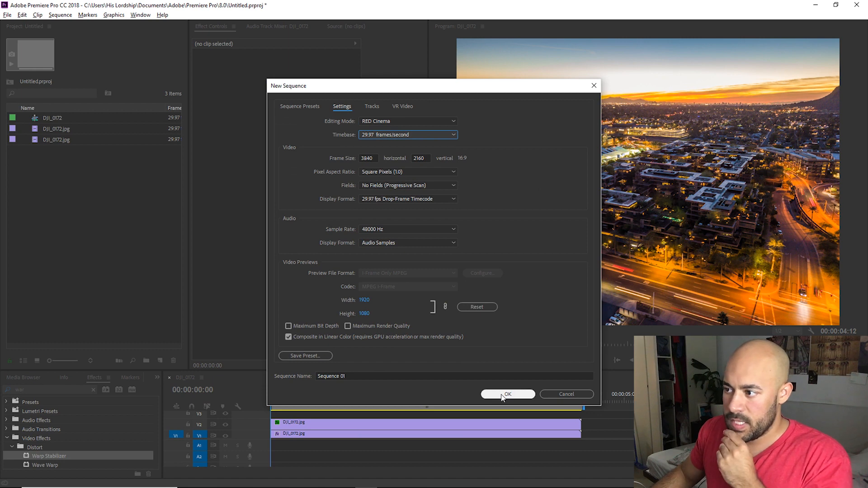
{"action": "mouse_move", "coordinate": [504, 395]}
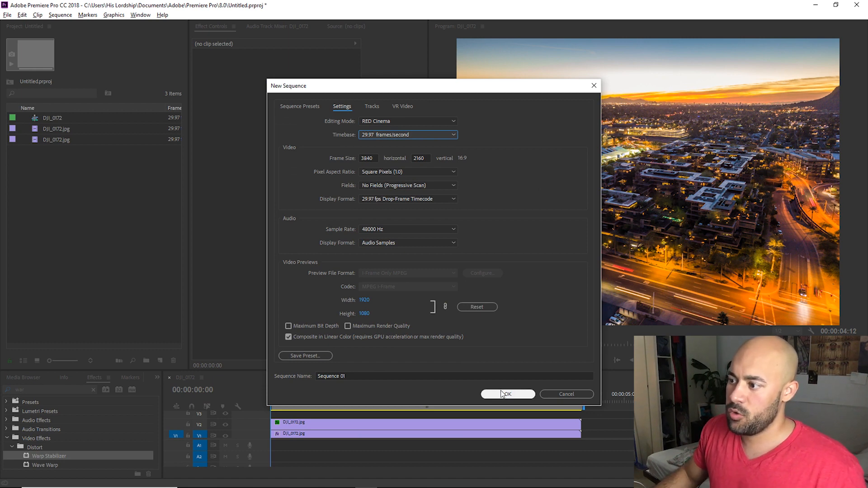
{"action": "mouse_move", "coordinate": [505, 395]}
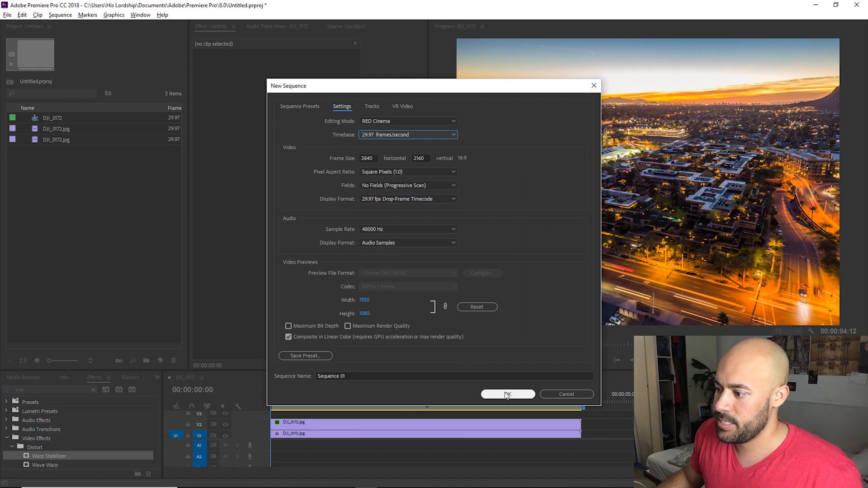
{"action": "left_click", "coordinate": [506, 394]}
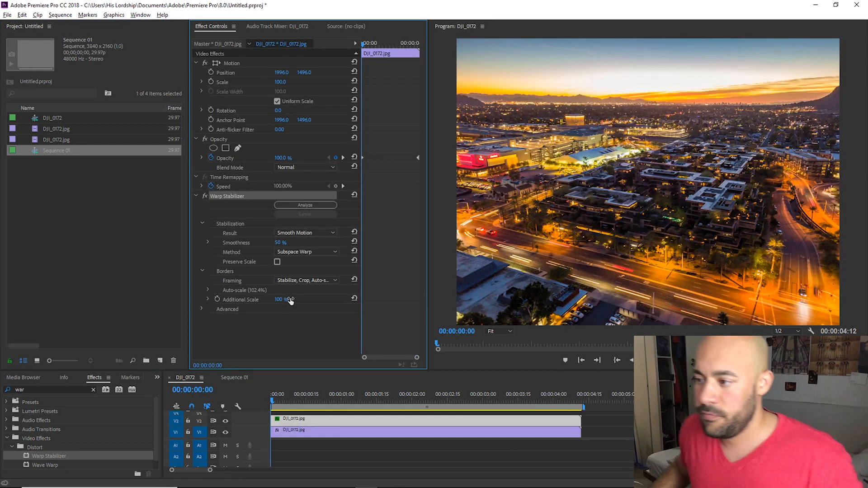
{"action": "mouse_move", "coordinate": [262, 328]}
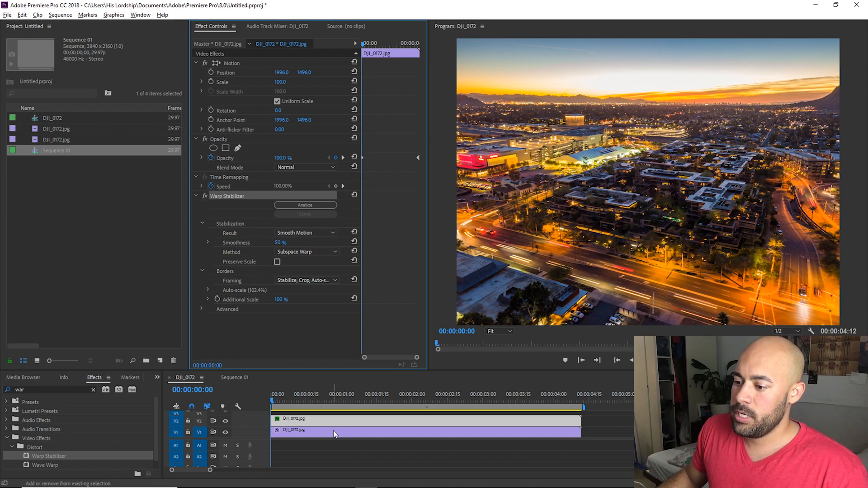
- Nest the two stacked time-lapse clips into Nested Sequence 01
{"action": "left_click", "coordinate": [285, 401]}
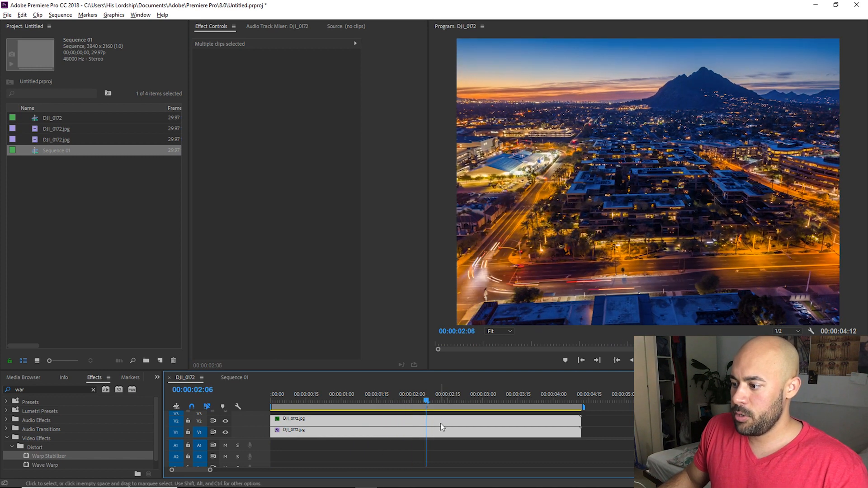
{"action": "right_click", "coordinate": [442, 427]}
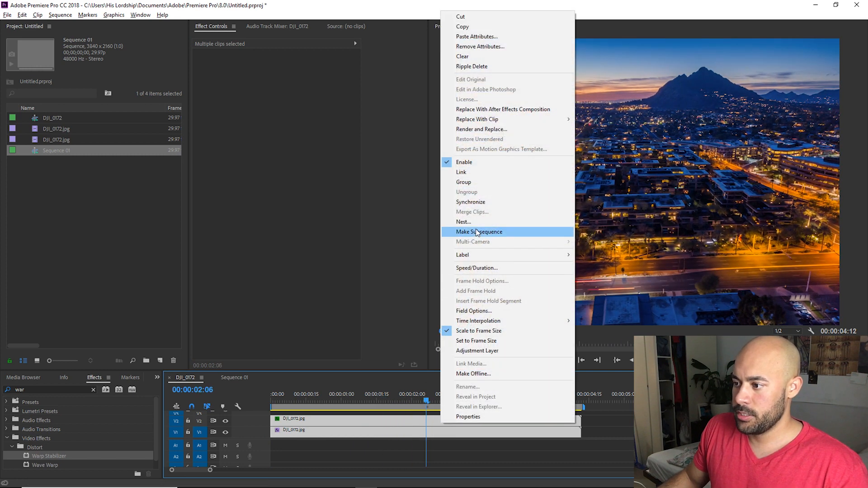
{"action": "left_click", "coordinate": [478, 232]}
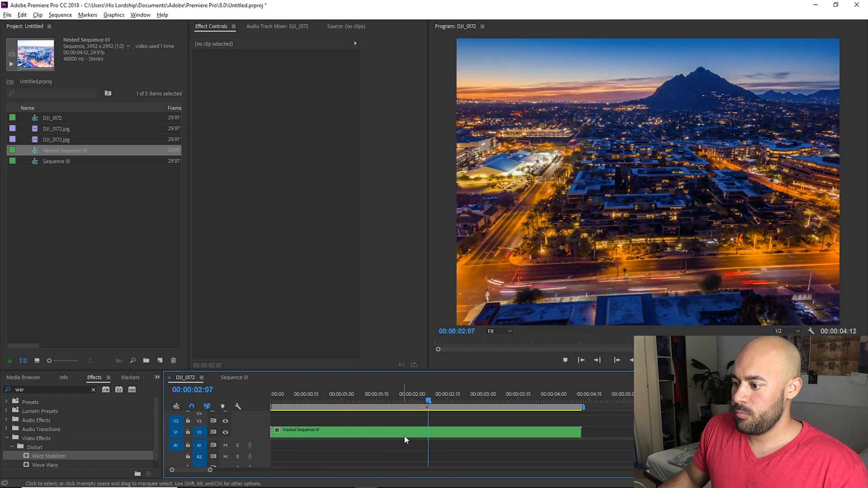
- Place Nested Sequence 01 on the Sequence 01 timeline and preview the shot
{"action": "left_click", "coordinate": [234, 377]}
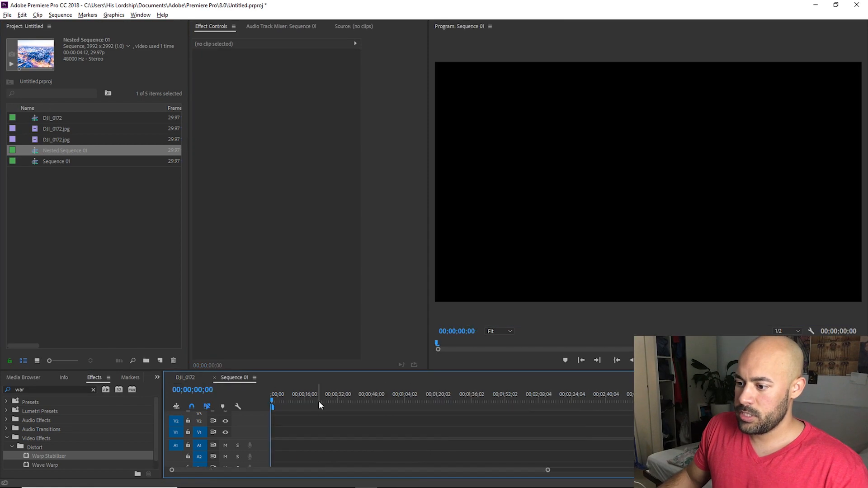
{"action": "left_click", "coordinate": [271, 421]}
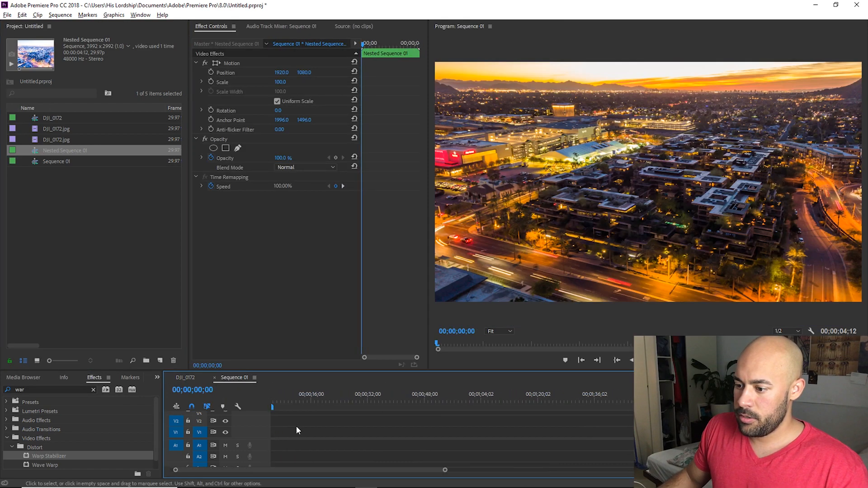
{"action": "left_click", "coordinate": [235, 377]}
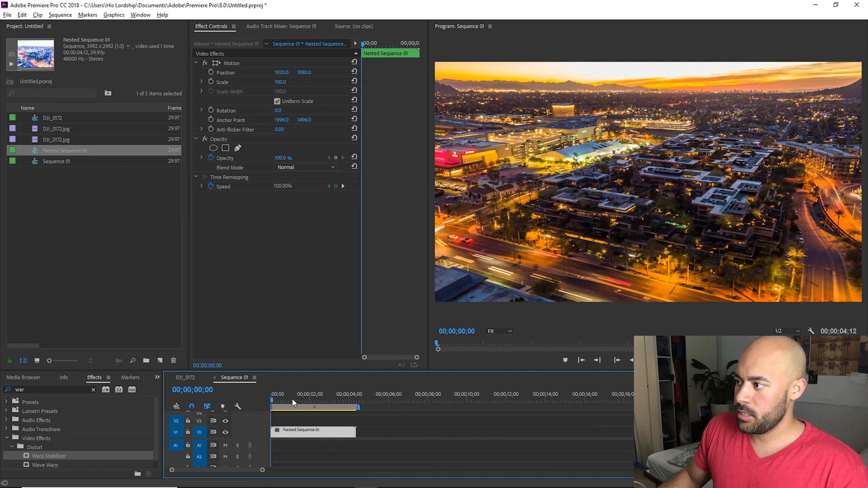
{"action": "left_click", "coordinate": [284, 400]}
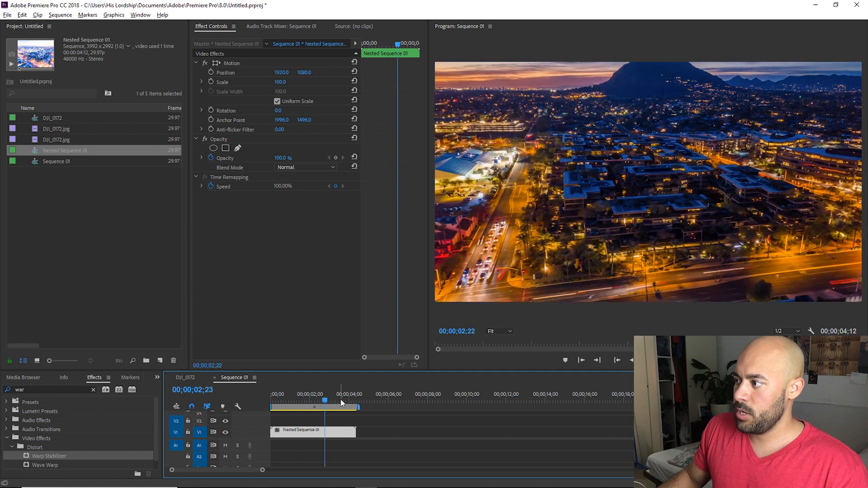
{"action": "left_click", "coordinate": [271, 395]}
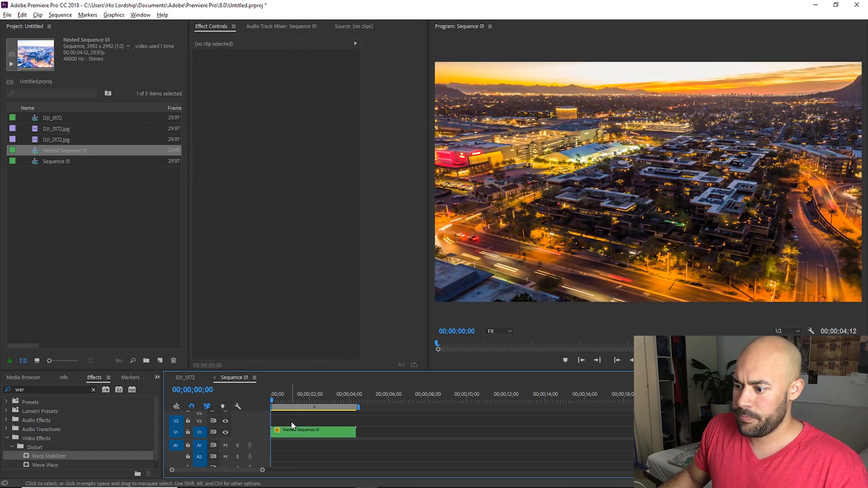
- Keyframe the nested clip's Position, shifting its vertical value to 1005.0
{"action": "left_click", "coordinate": [313, 431]}
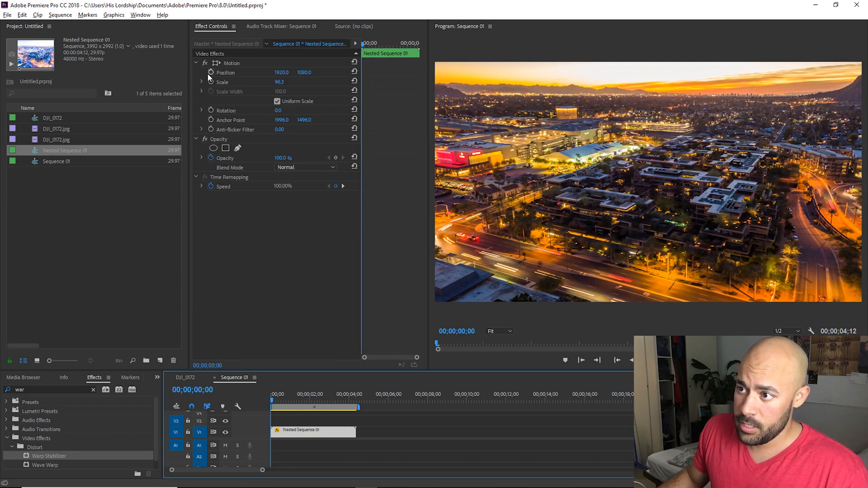
{"action": "left_click", "coordinate": [224, 73]}
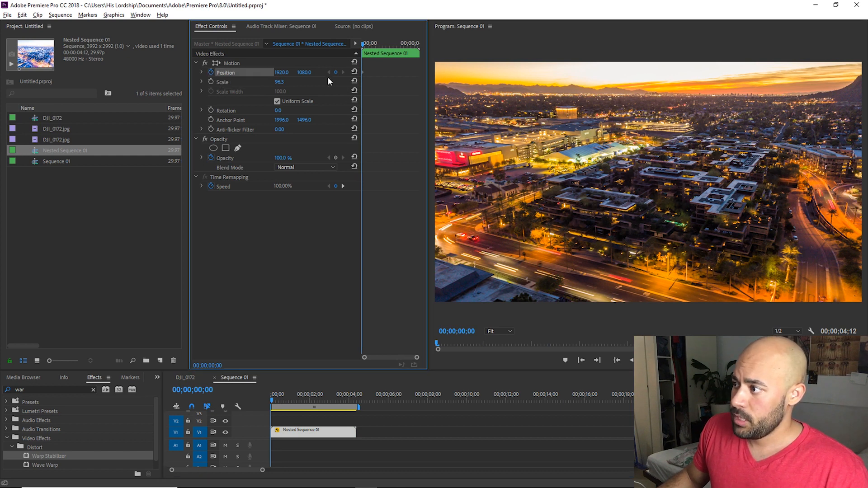
{"action": "left_click_drag", "start_coordinate": [304, 72], "coordinate": [304, 83]}
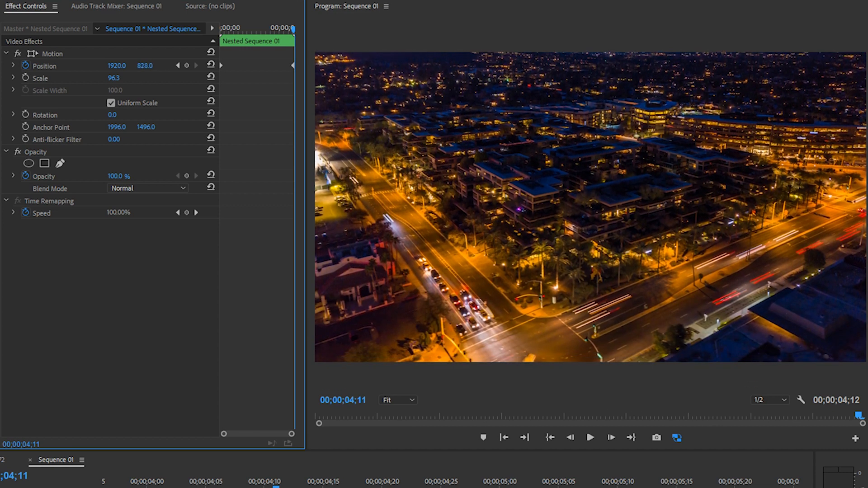
{"action": "type", "text": "1005.0"}
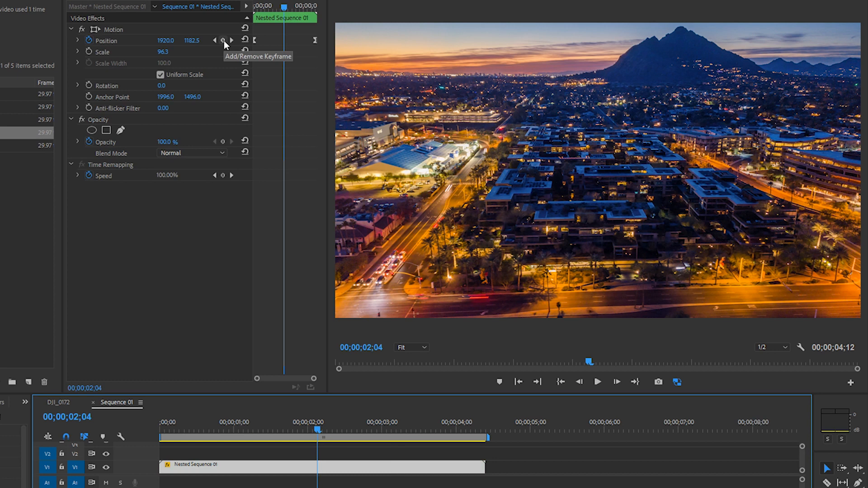
- Add a mid-clip Position keyframe, then enable the Scale stopwatch and add a Scale keyframe
{"action": "left_click", "coordinate": [222, 40]}
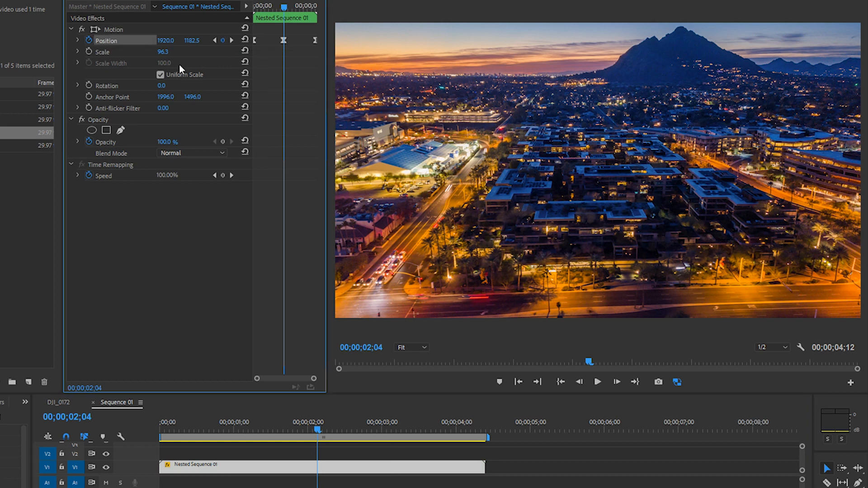
{"action": "left_click", "coordinate": [89, 51]}
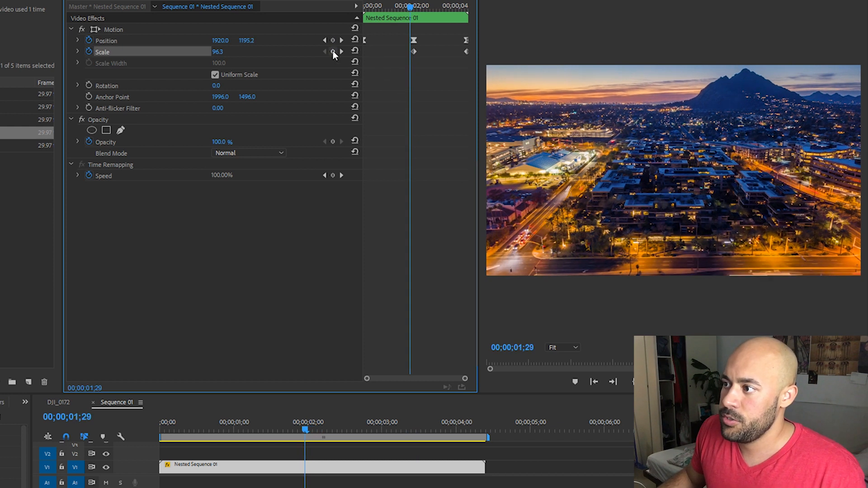
{"action": "left_click", "coordinate": [89, 40]}
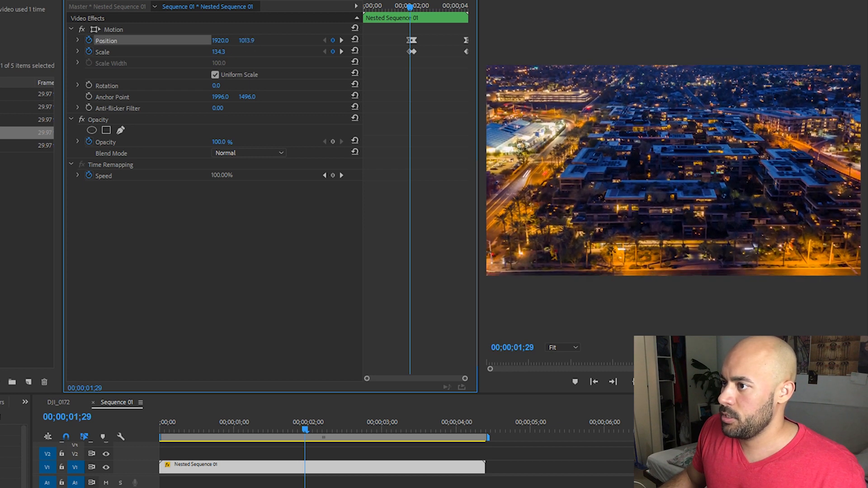
- Shift the horizontal Position and raise the starting Scale above 134% for the push-in
{"action": "left_click_drag", "start_coordinate": [220, 39], "coordinate": [189, 40]}
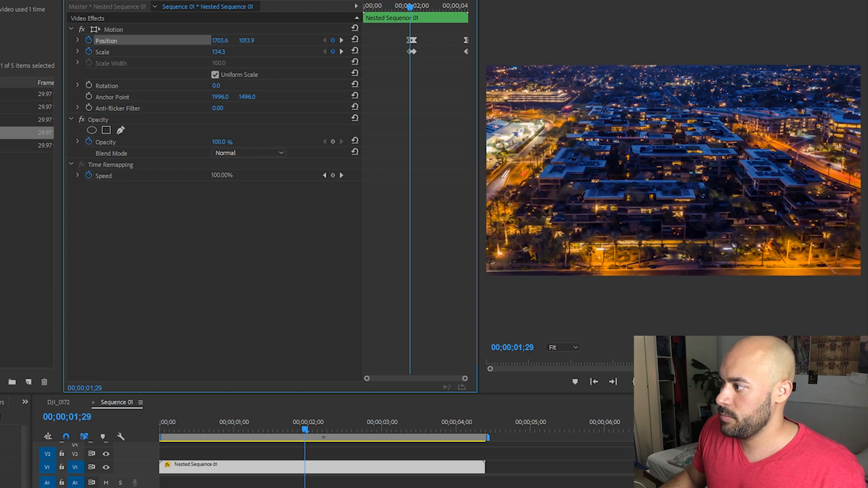
{"action": "left_click_drag", "start_coordinate": [220, 40], "coordinate": [213, 40]}
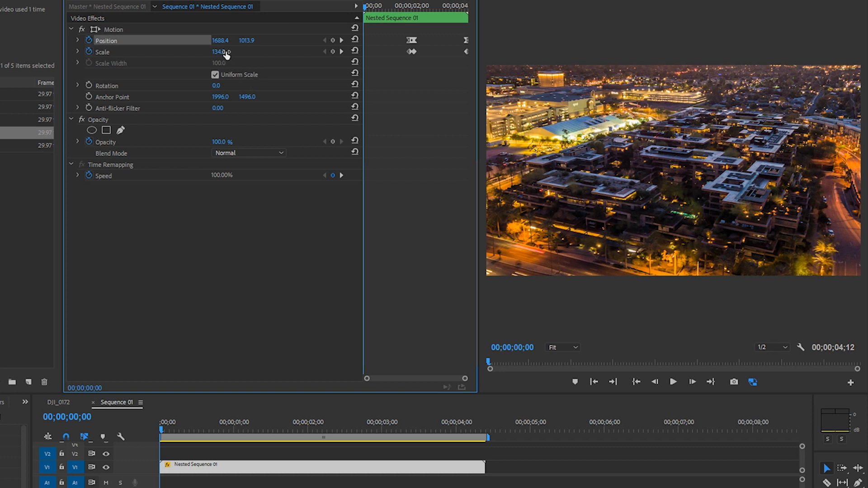
{"action": "left_click_drag", "start_coordinate": [219, 51], "coordinate": [222, 49]}
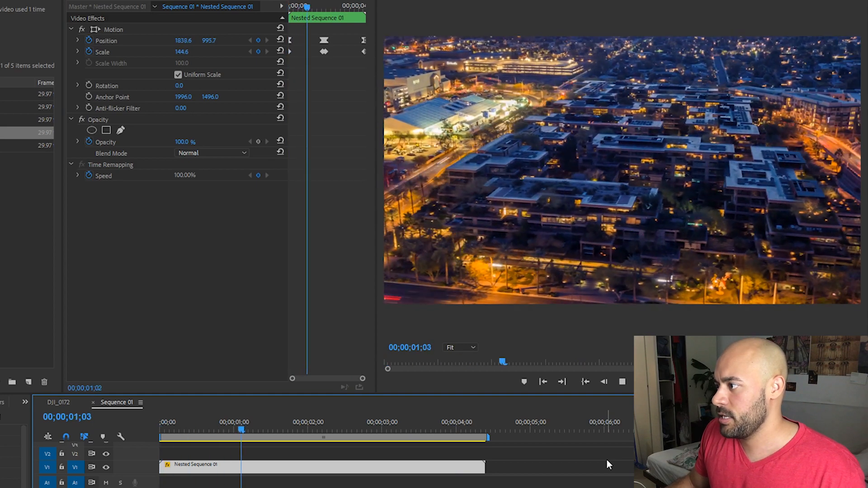
{"action": "left_click", "coordinate": [393, 430]}
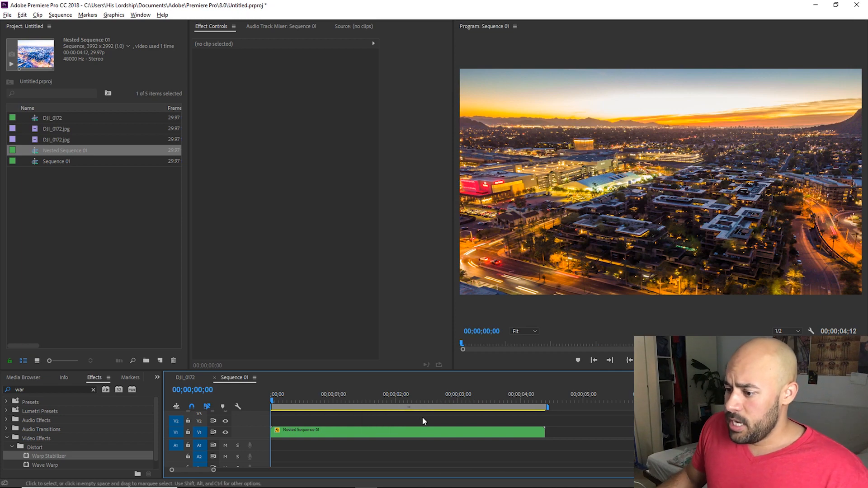
{"action": "mouse_move", "coordinate": [391, 422]}
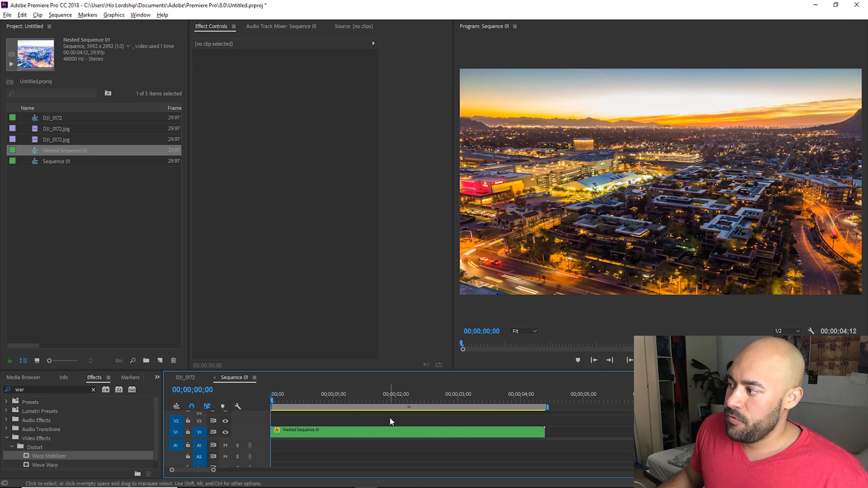
{"action": "left_click", "coordinate": [422, 394]}
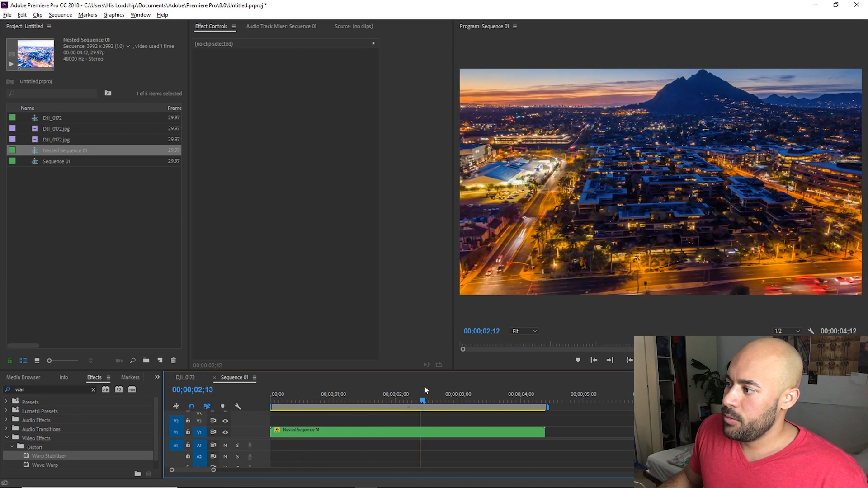